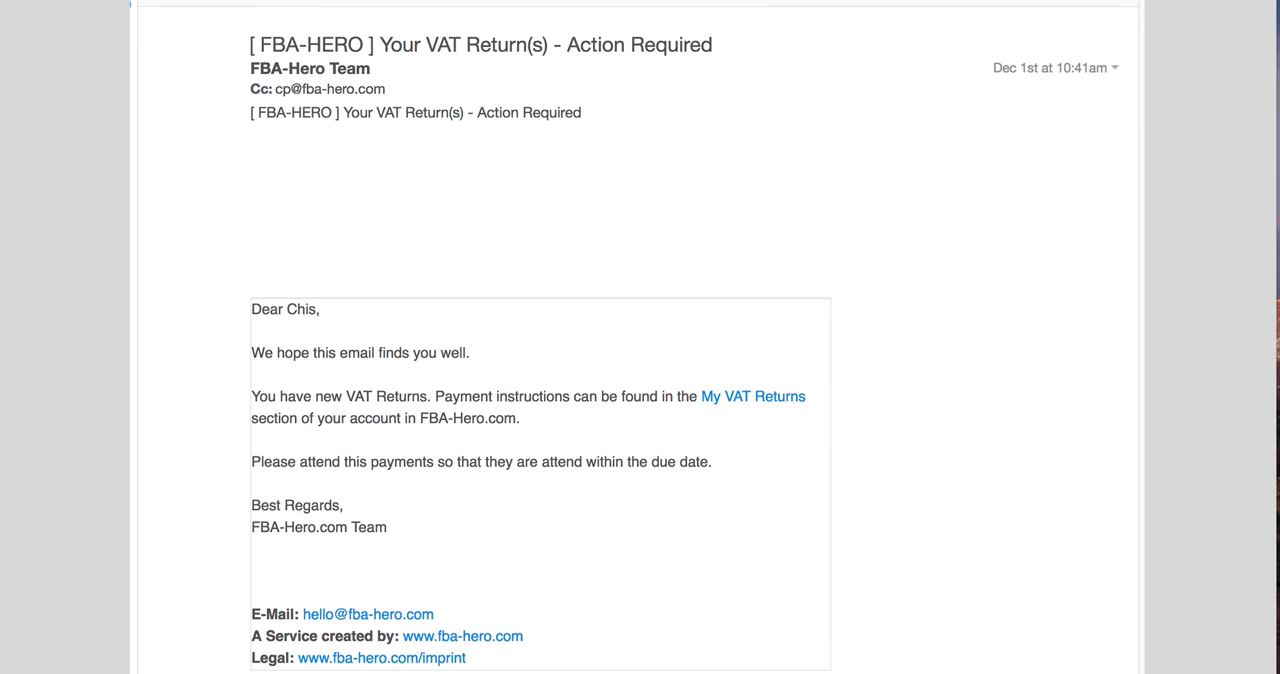
{"action": "mouse_move", "coordinate": [790, 398]}
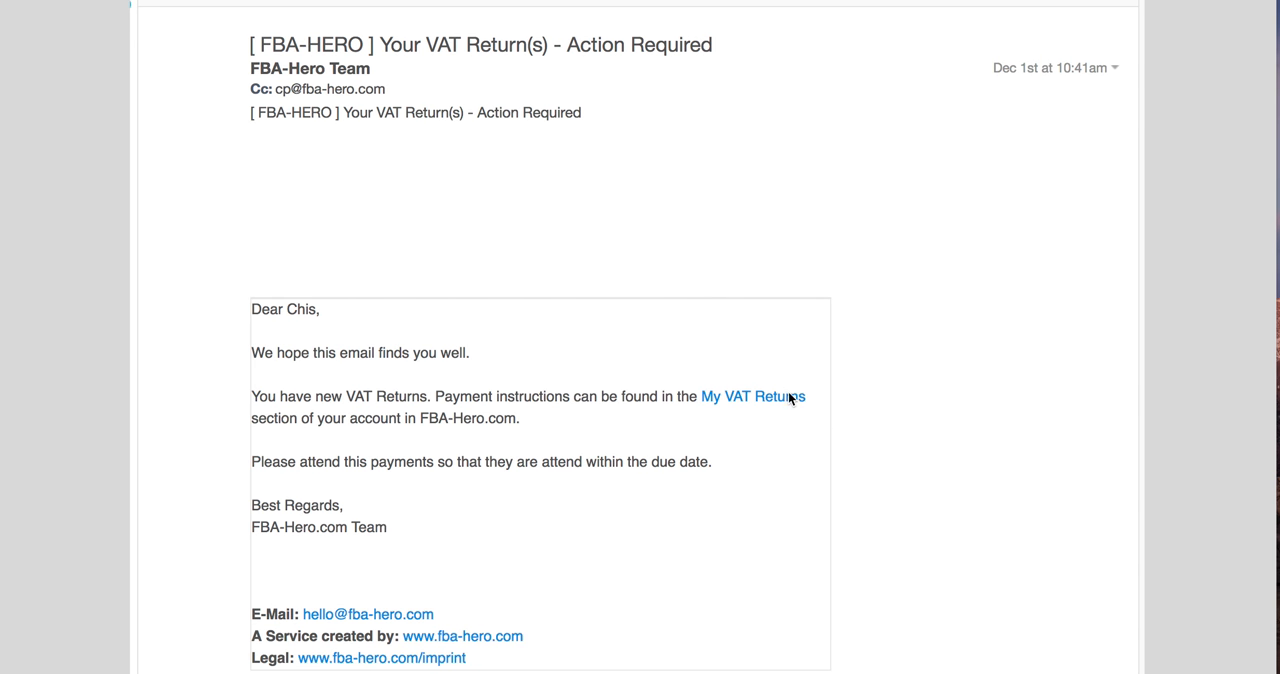
{"action": "mouse_move", "coordinate": [770, 399]}
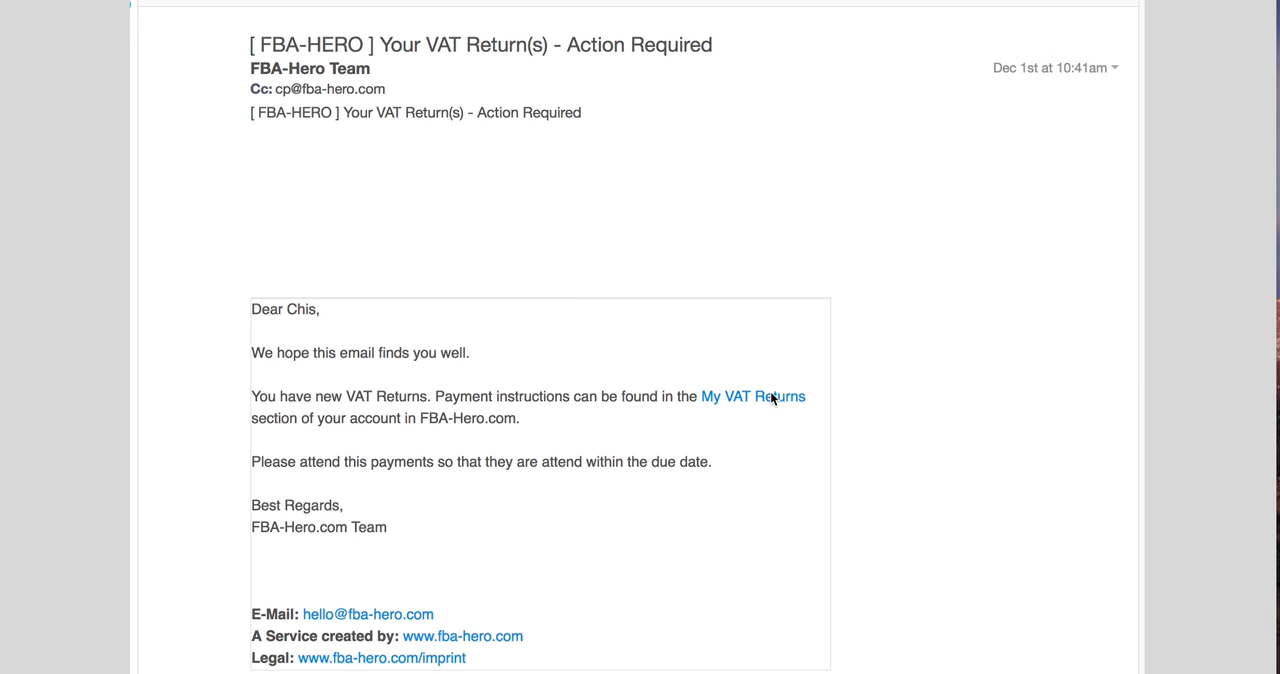
{"action": "mouse_move", "coordinate": [741, 407]}
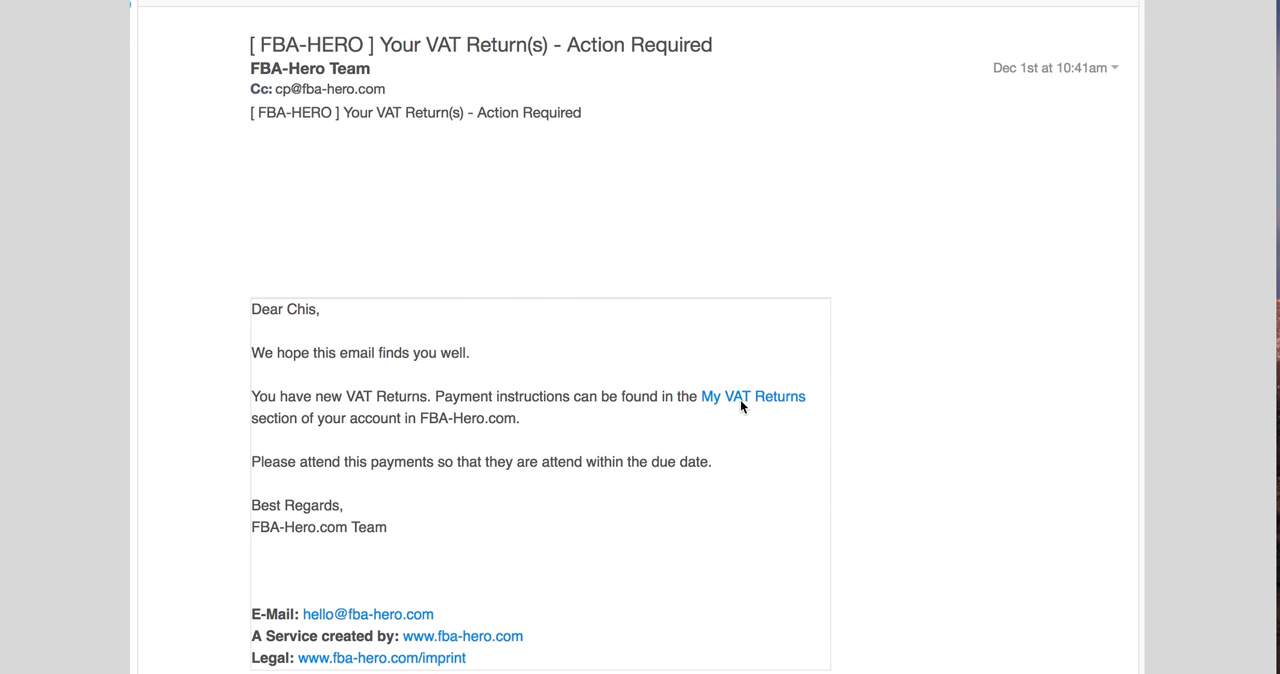
- Follow the email's My VAT Returns link to the FBA-Hero login page and submit the filled credentials
{"action": "left_click", "coordinate": [752, 396]}
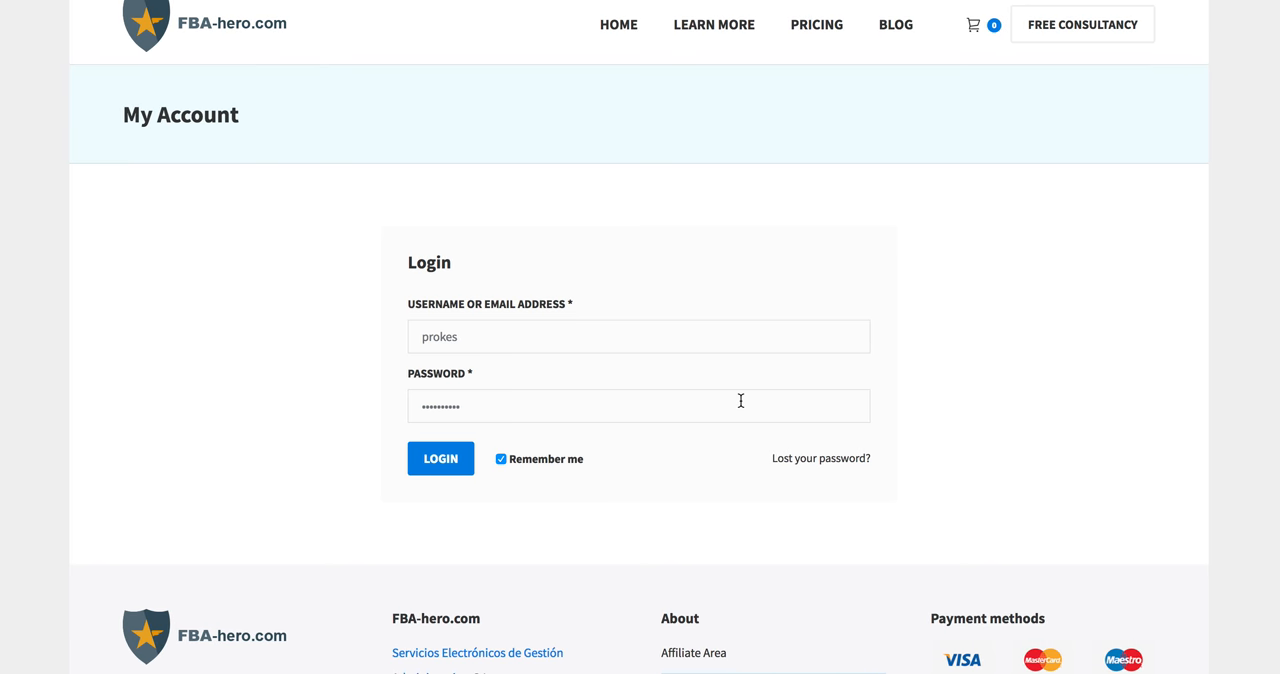
{"action": "mouse_move", "coordinate": [615, 313]}
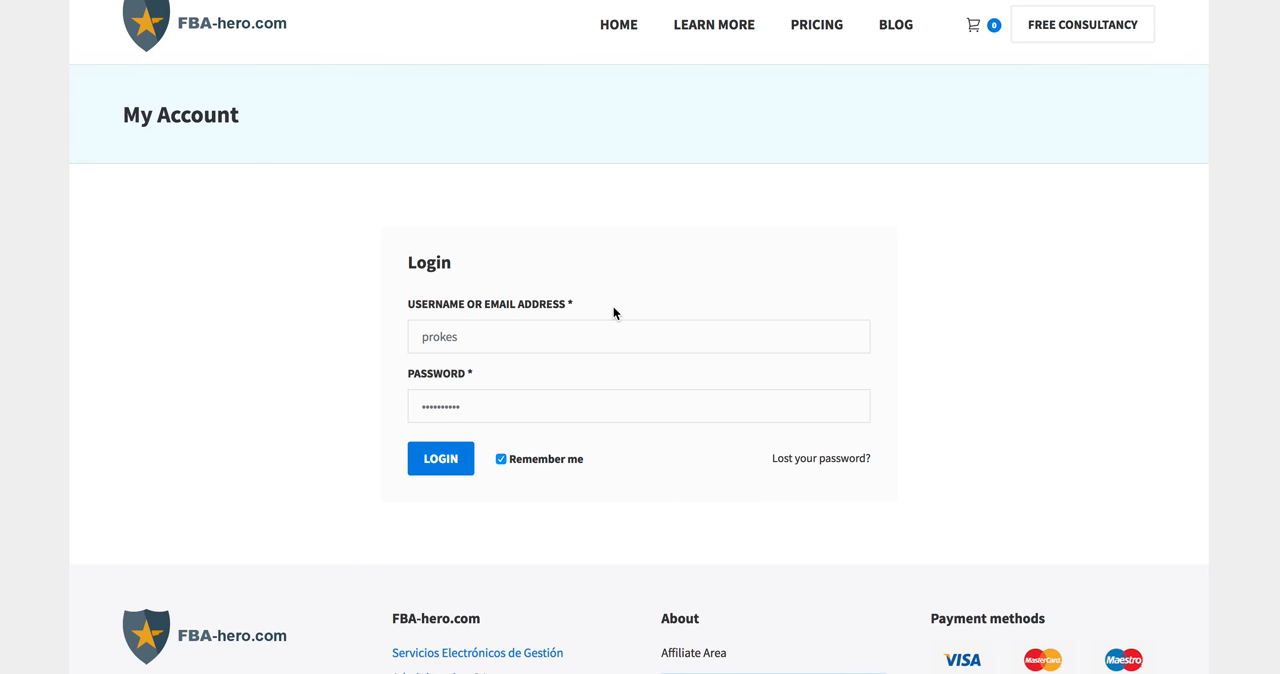
{"action": "scroll", "scroll_direction": "down", "scroll_amount": 3}
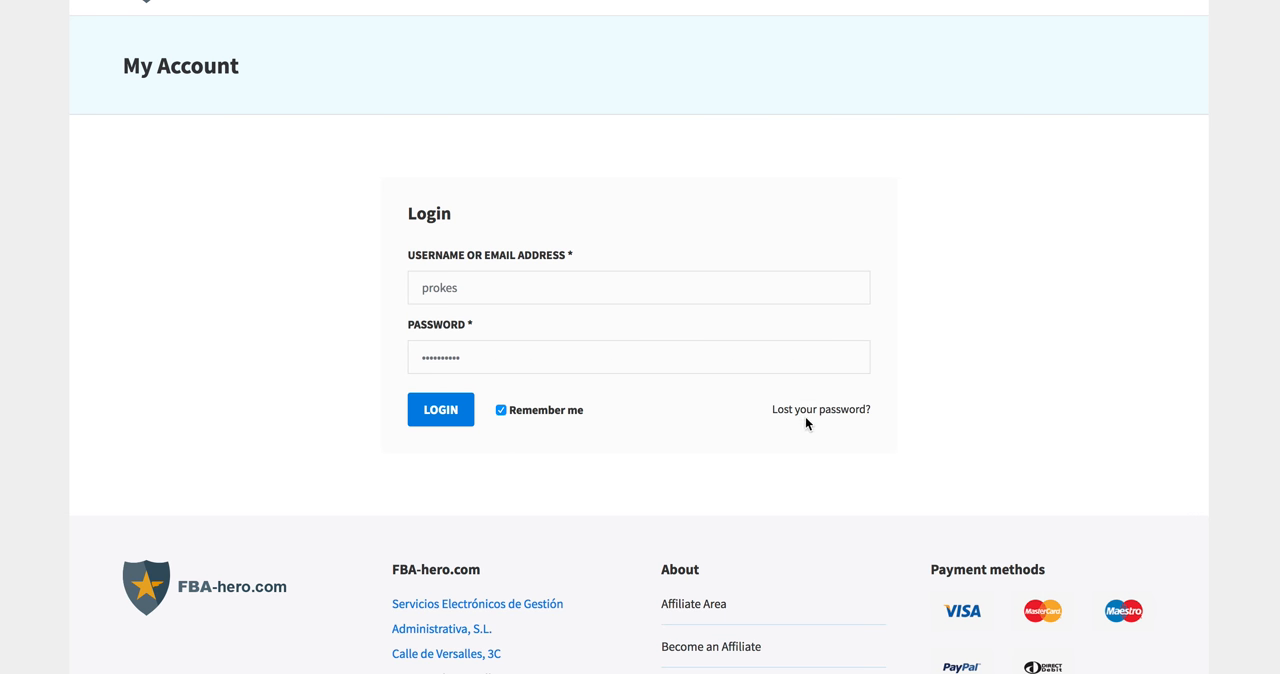
{"action": "mouse_move", "coordinate": [820, 409]}
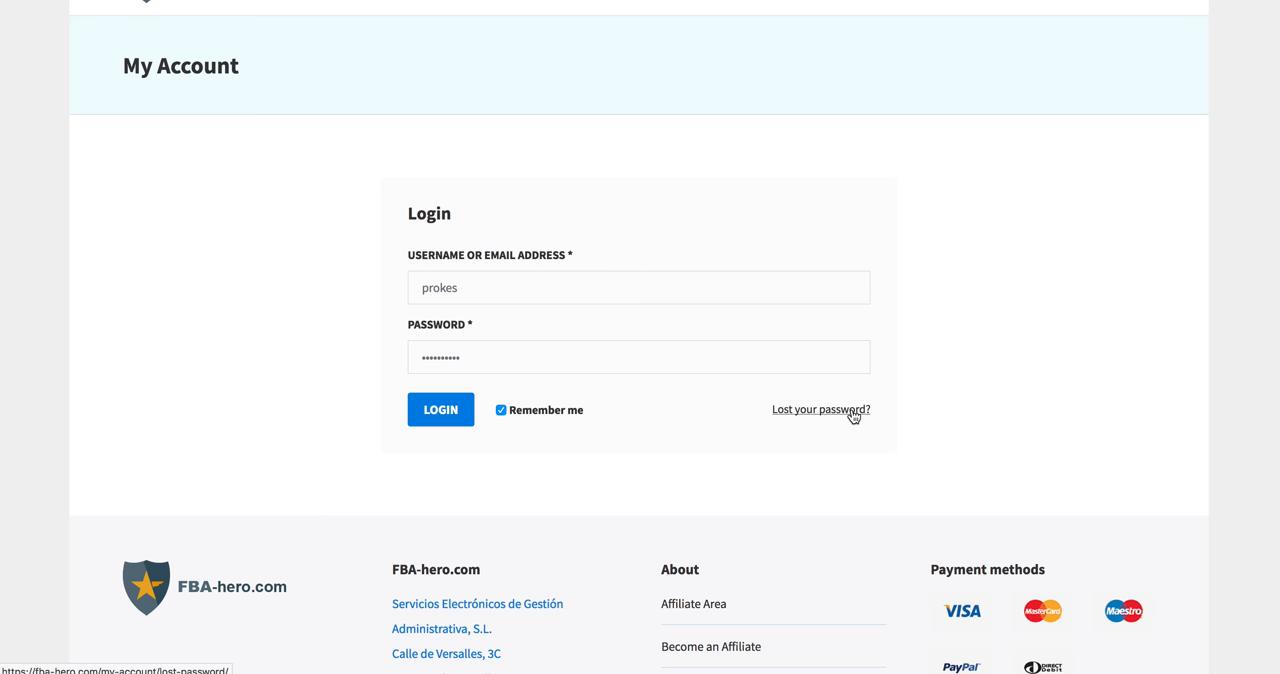
{"action": "left_click", "coordinate": [440, 409]}
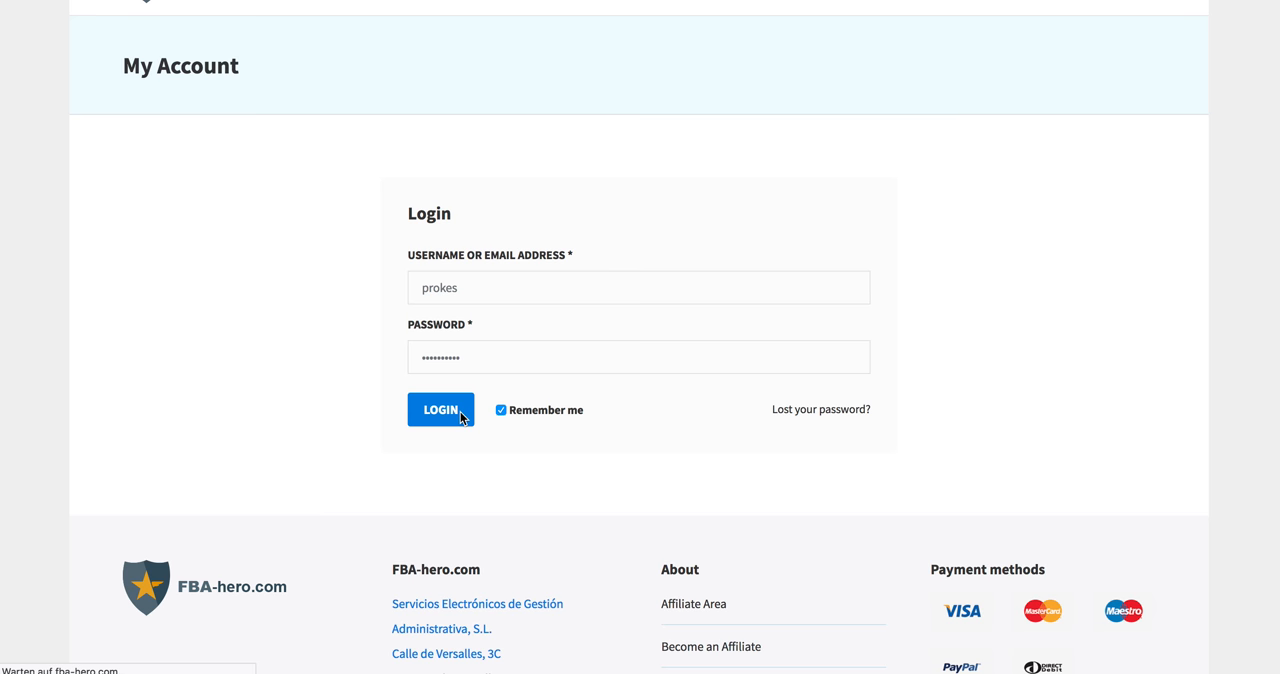
- Log in to FBA-Hero and go to VAT RETURNS in the dashboard menu
{"action": "left_click", "coordinate": [440, 409]}
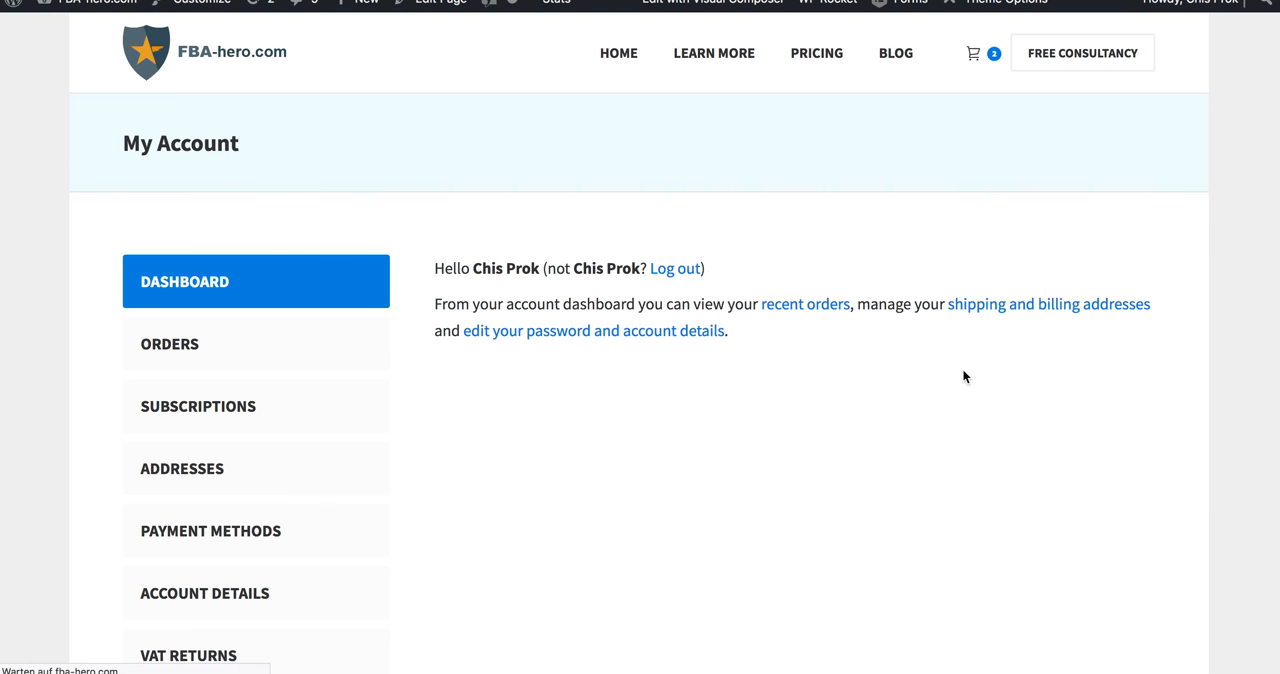
{"action": "scroll", "scroll_direction": "down", "scroll_amount": 3}
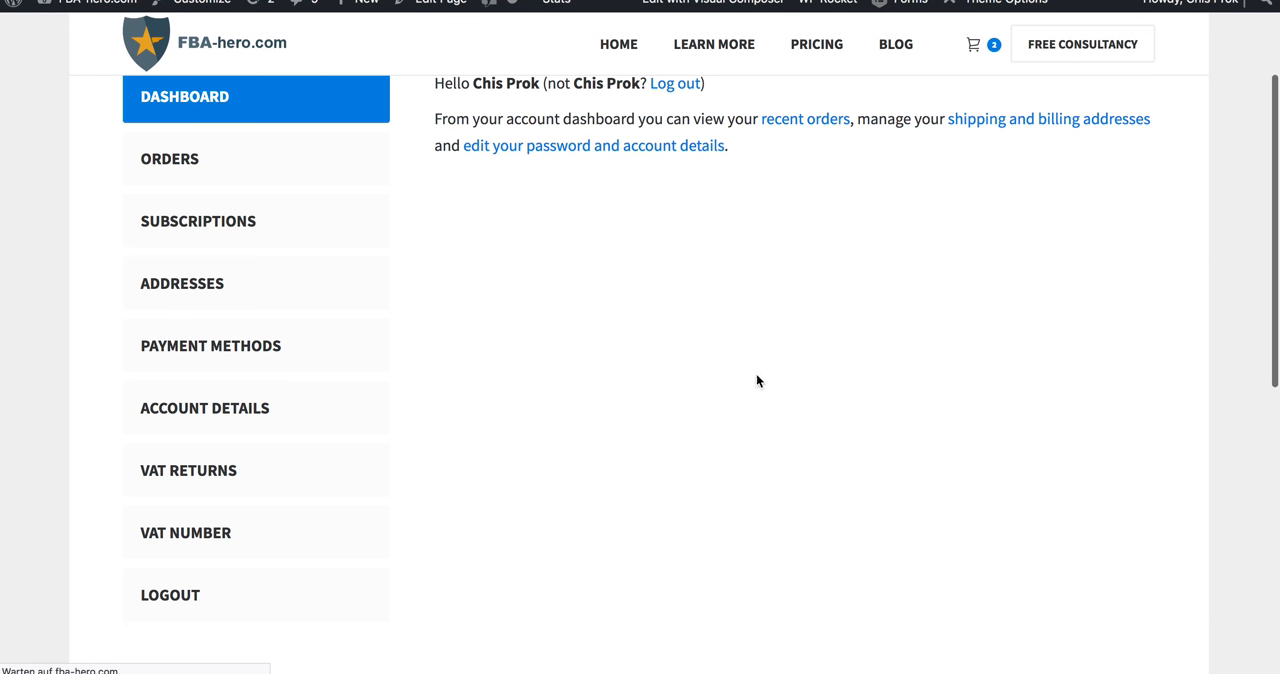
{"action": "mouse_move", "coordinate": [285, 470]}
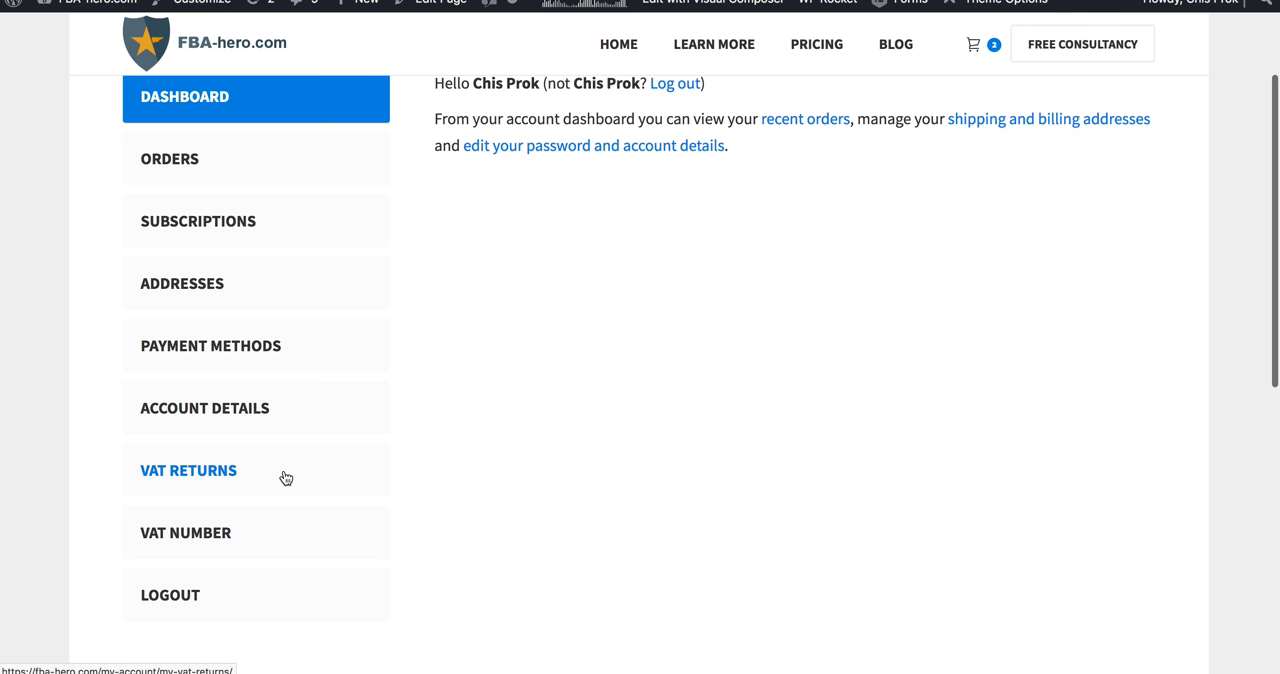
{"action": "left_click", "coordinate": [188, 470]}
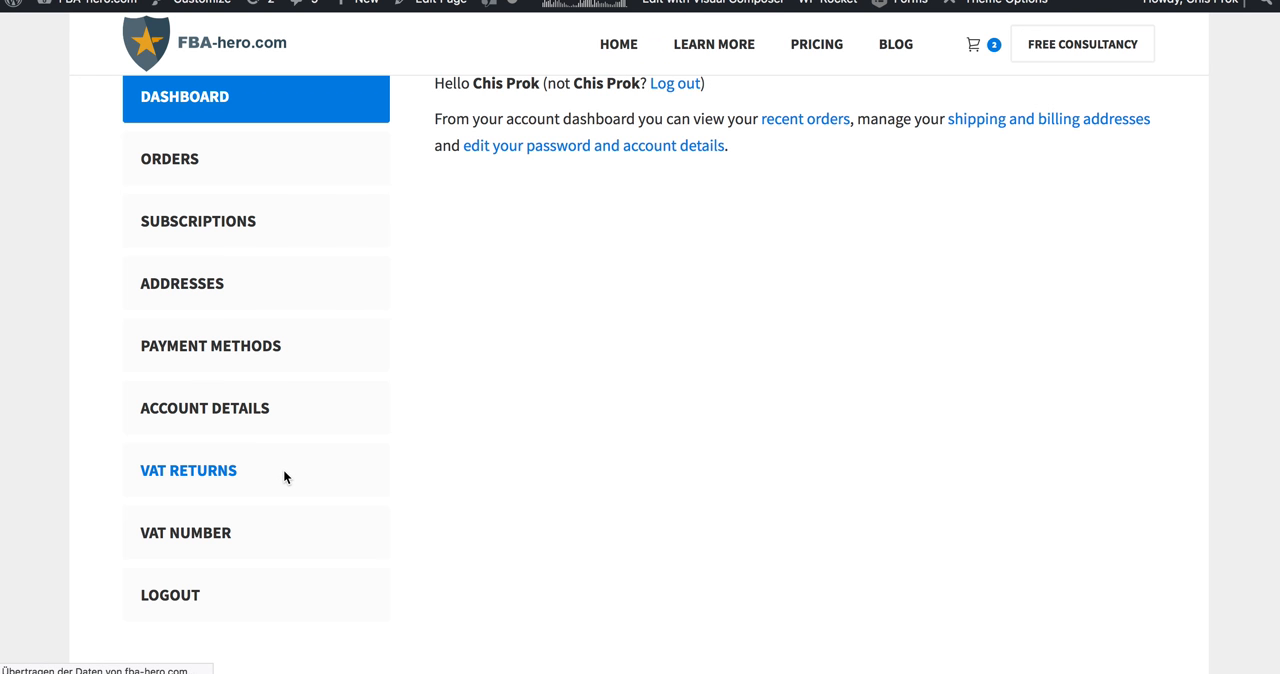
- Open the April 2017 ES return from the VAT Returns list
{"action": "left_click", "coordinate": [188, 470]}
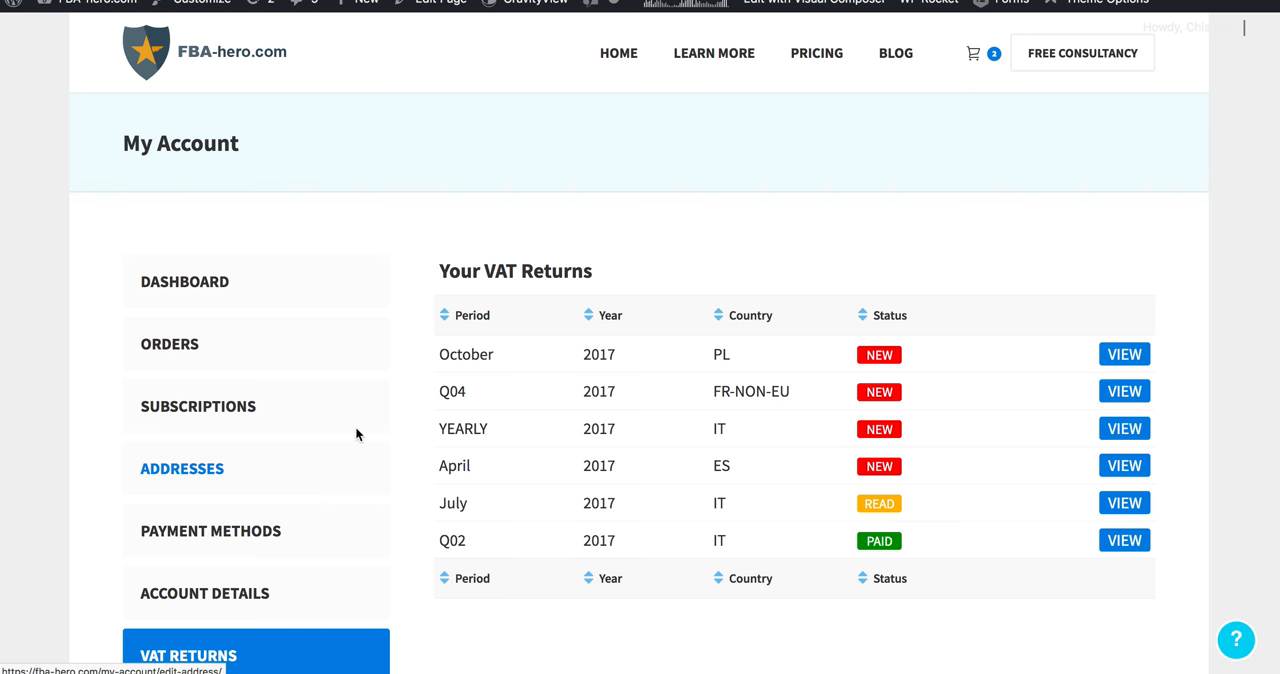
{"action": "scroll", "scroll_direction": "down", "scroll_amount": 3}
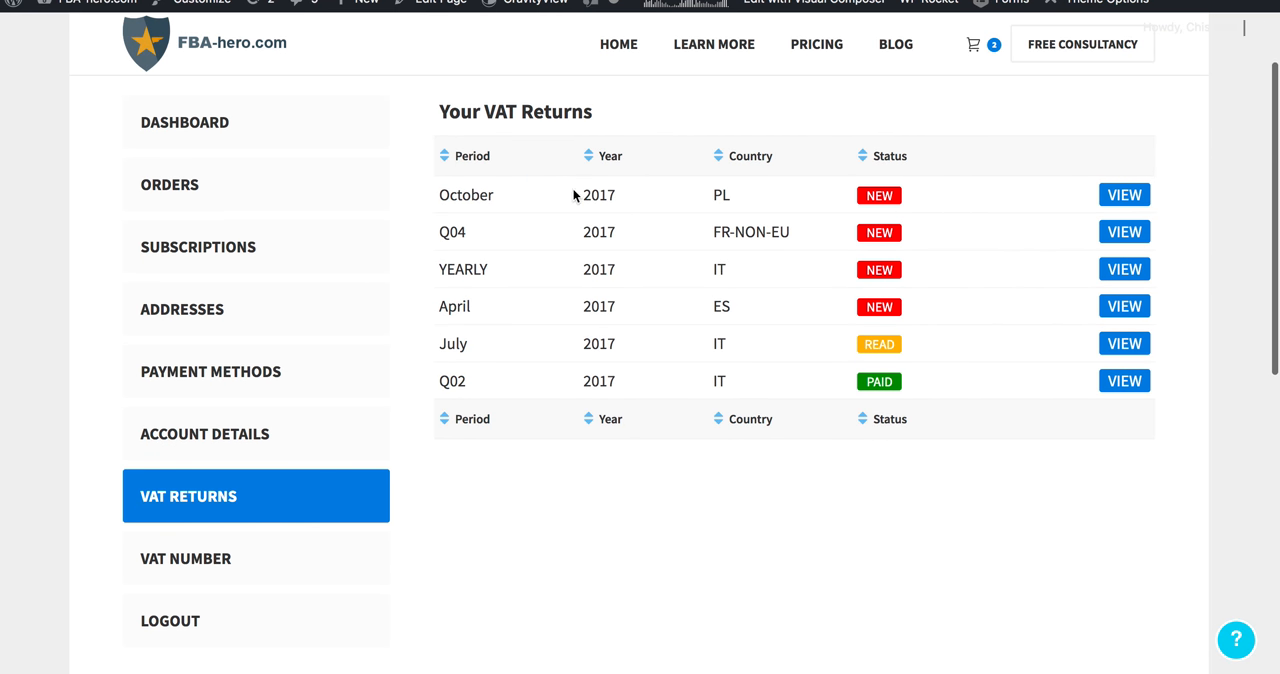
{"action": "mouse_move", "coordinate": [574, 525]}
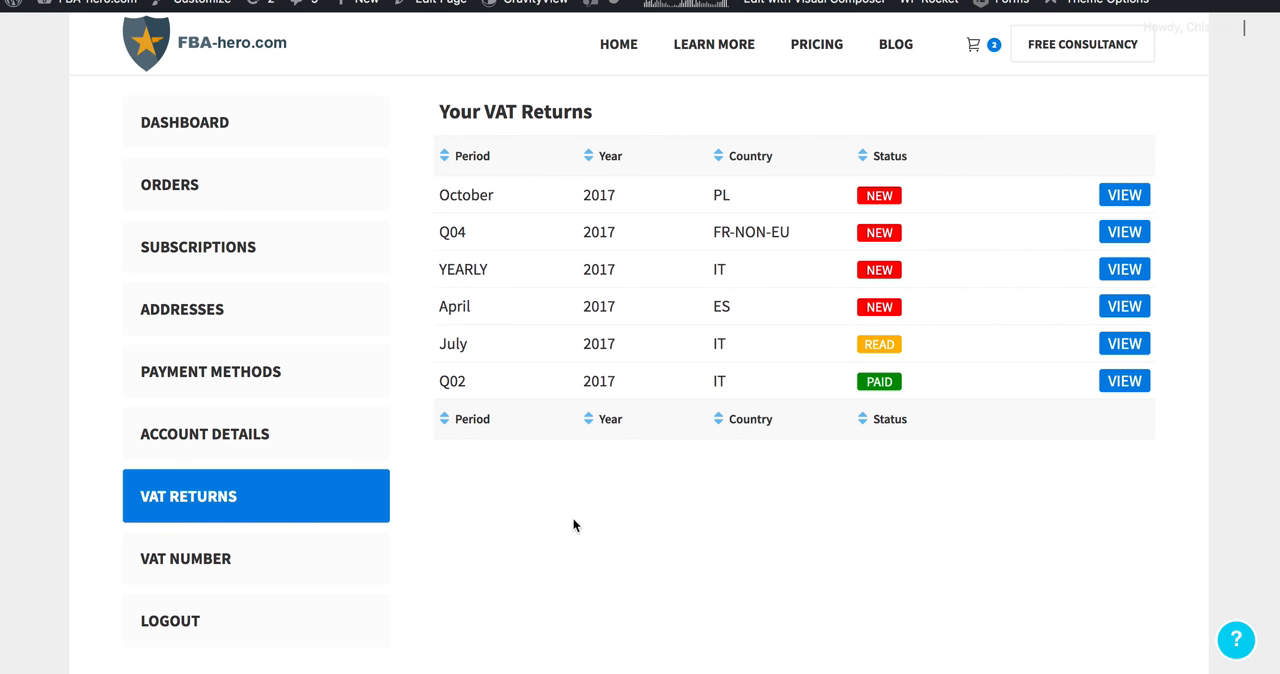
{"action": "mouse_move", "coordinate": [558, 196]}
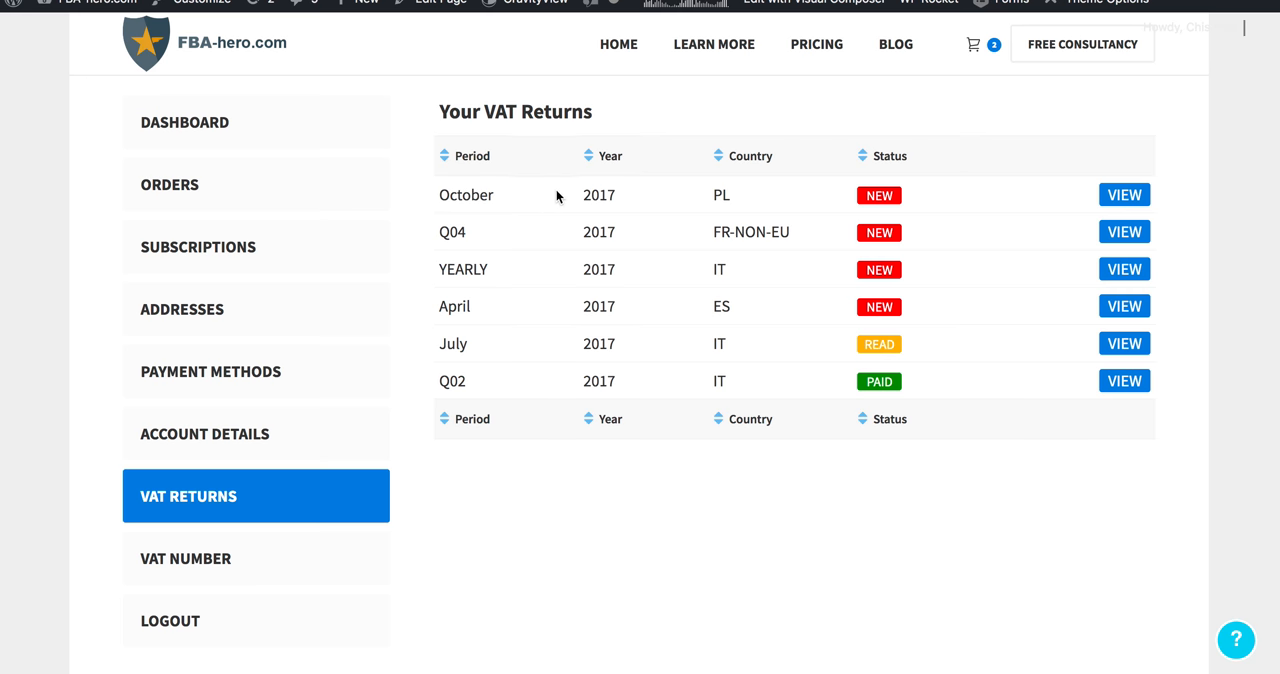
{"action": "mouse_move", "coordinate": [608, 270]}
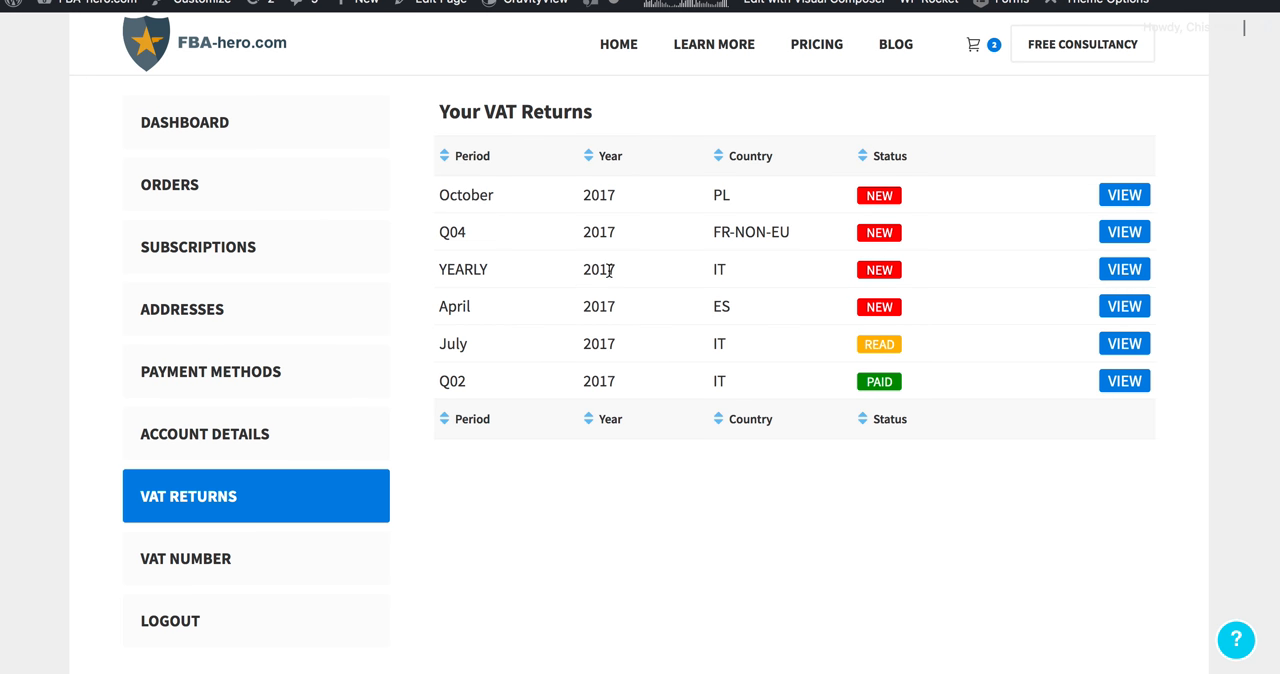
{"action": "mouse_move", "coordinate": [912, 380]}
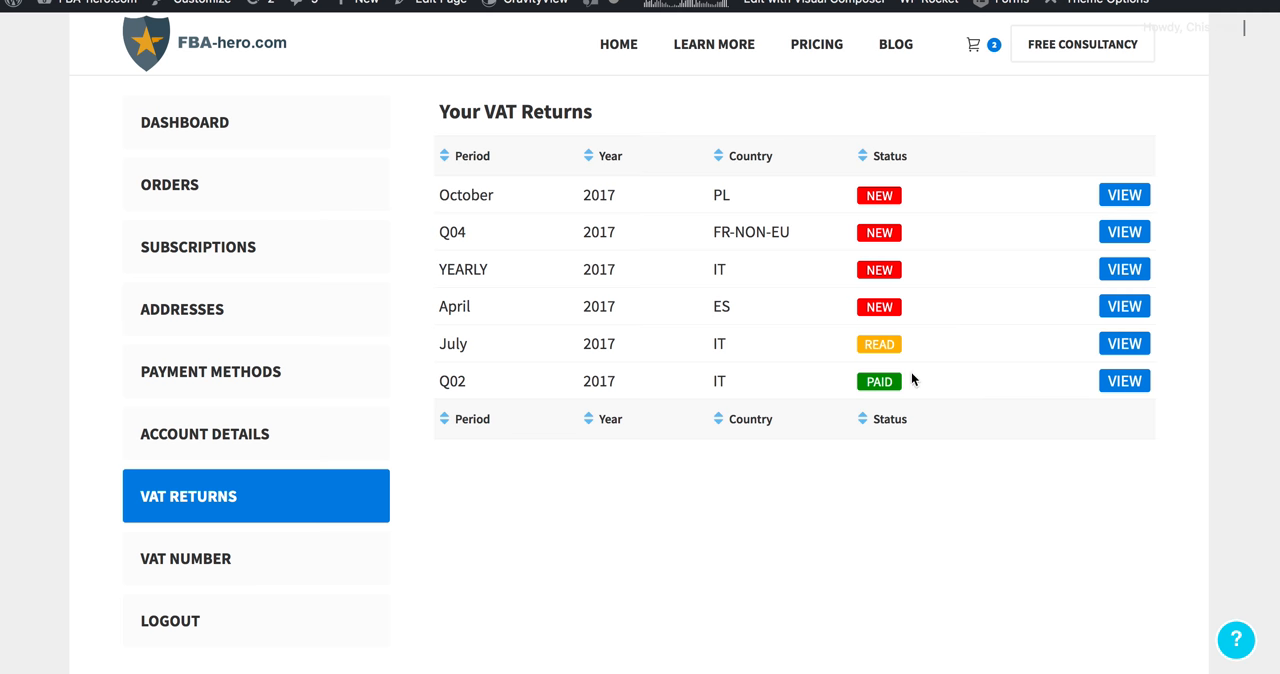
{"action": "mouse_move", "coordinate": [960, 287]}
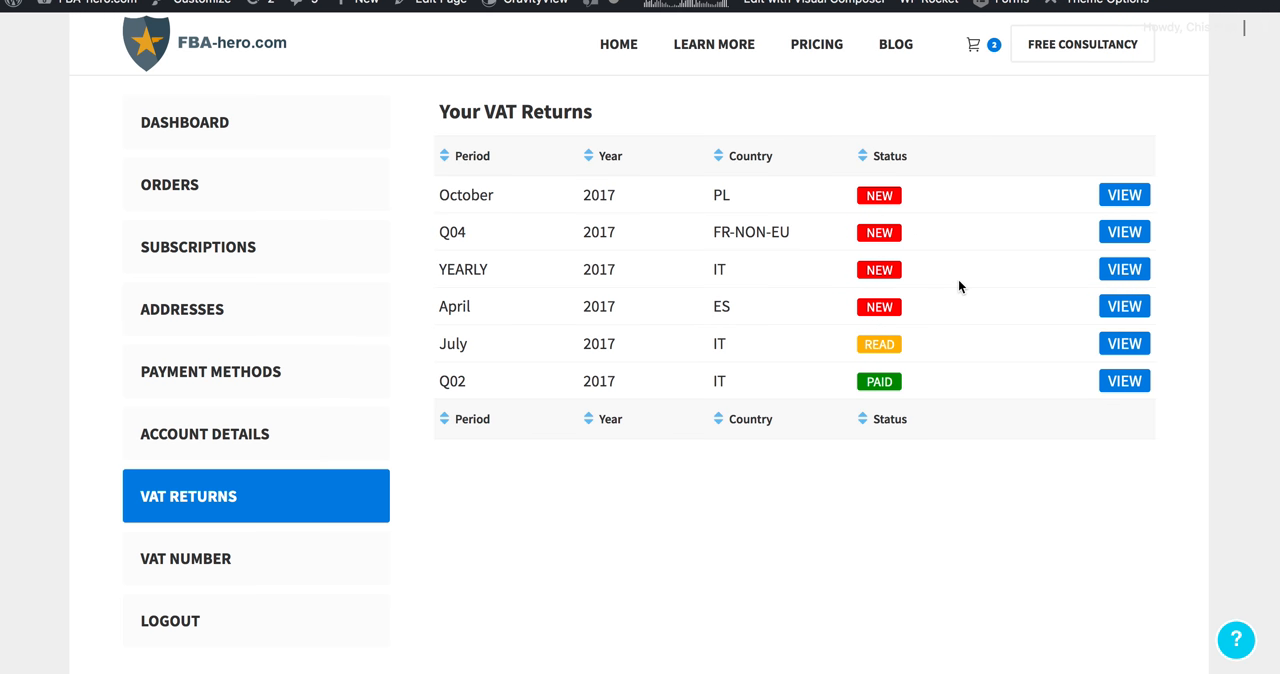
{"action": "mouse_move", "coordinate": [898, 195]}
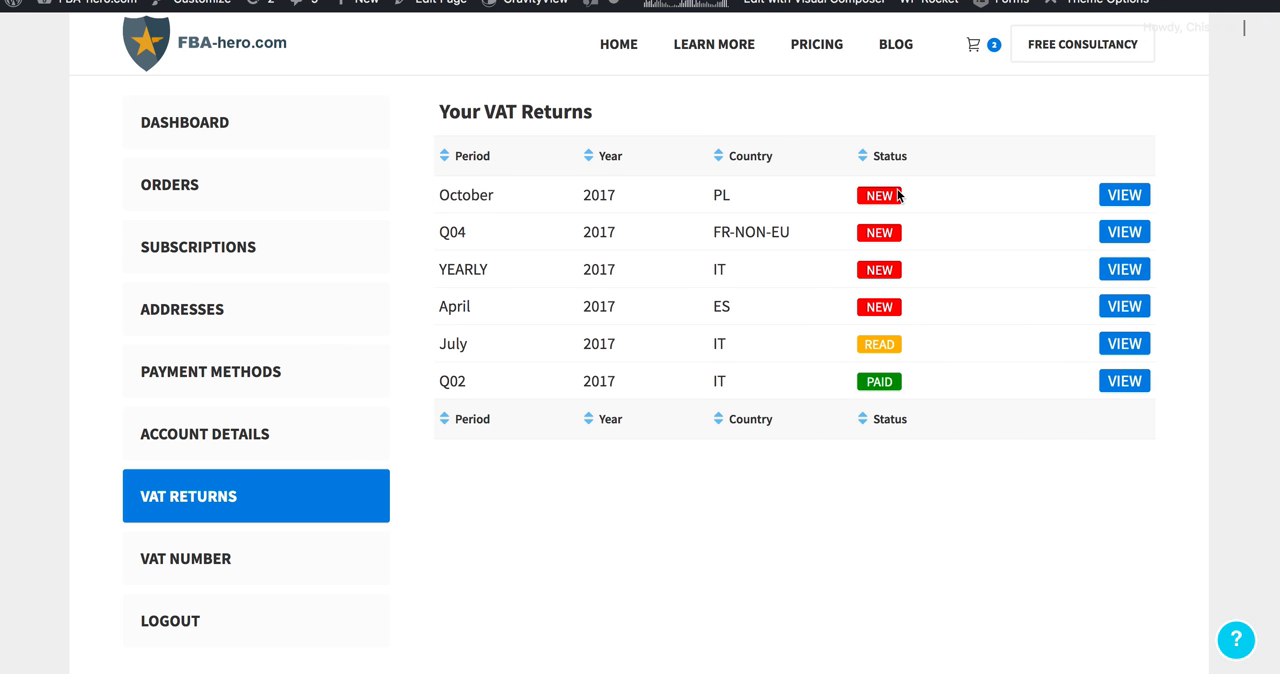
{"action": "mouse_move", "coordinate": [990, 341]}
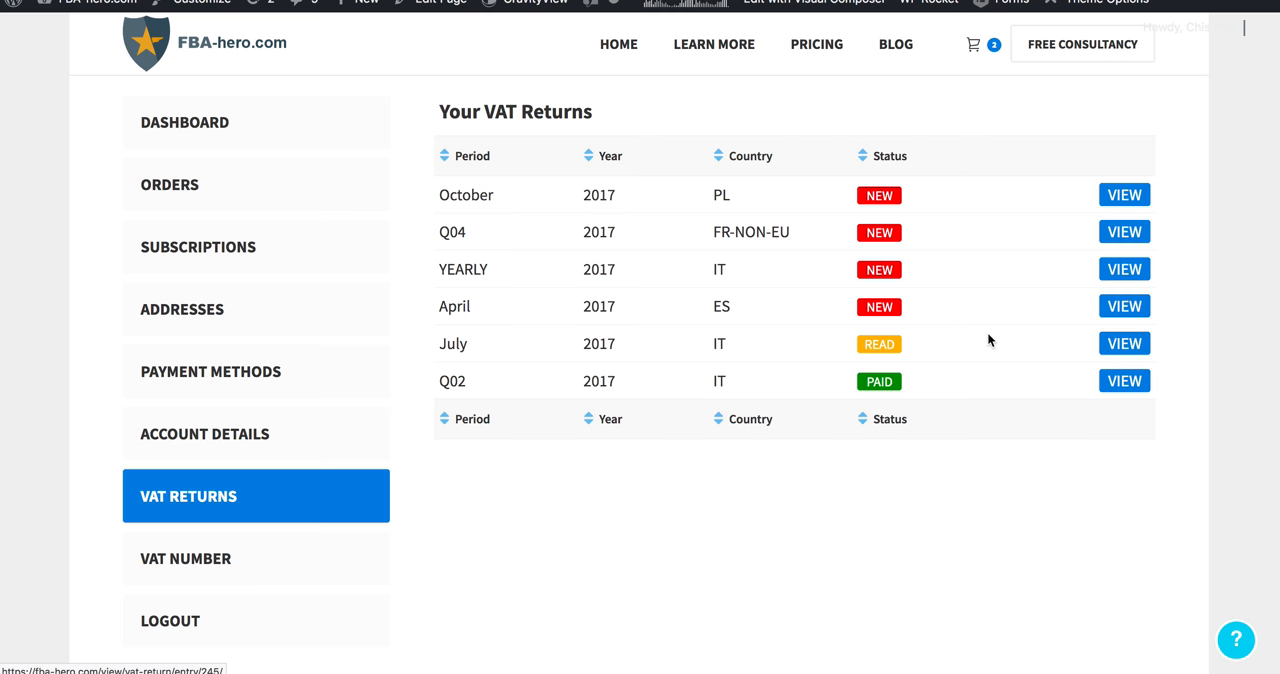
{"action": "mouse_move", "coordinate": [895, 328]}
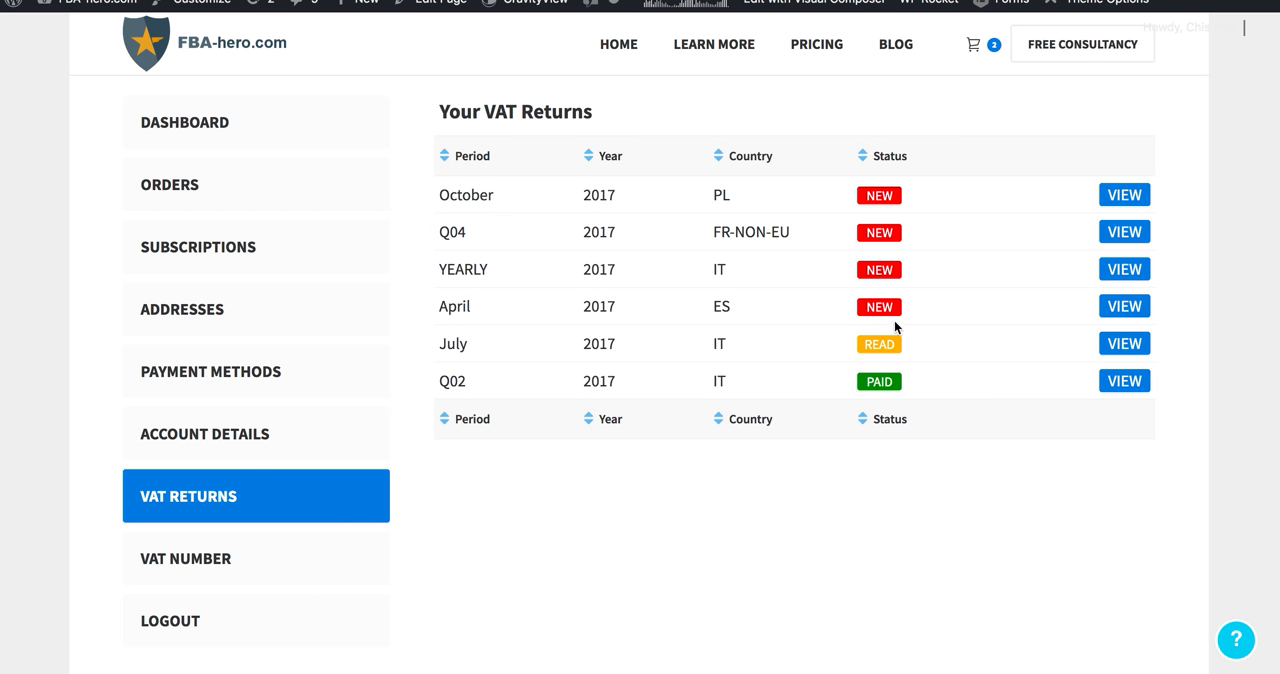
{"action": "mouse_move", "coordinate": [908, 381]}
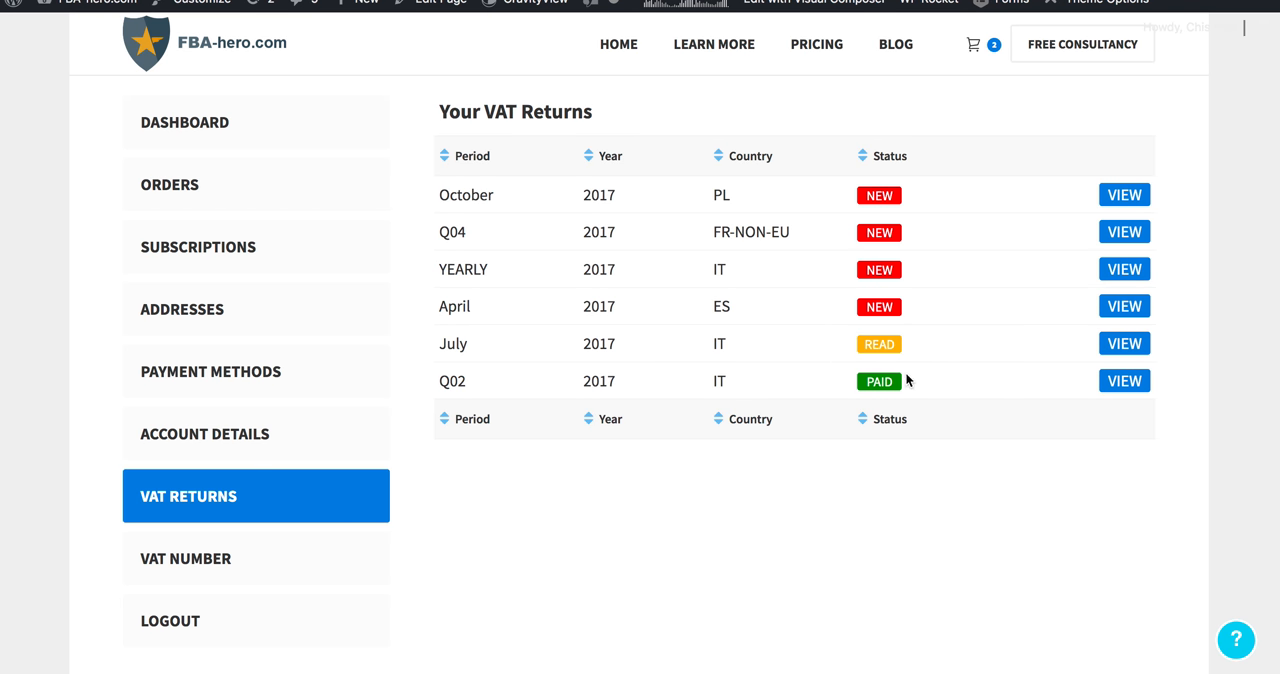
{"action": "mouse_move", "coordinate": [852, 377]}
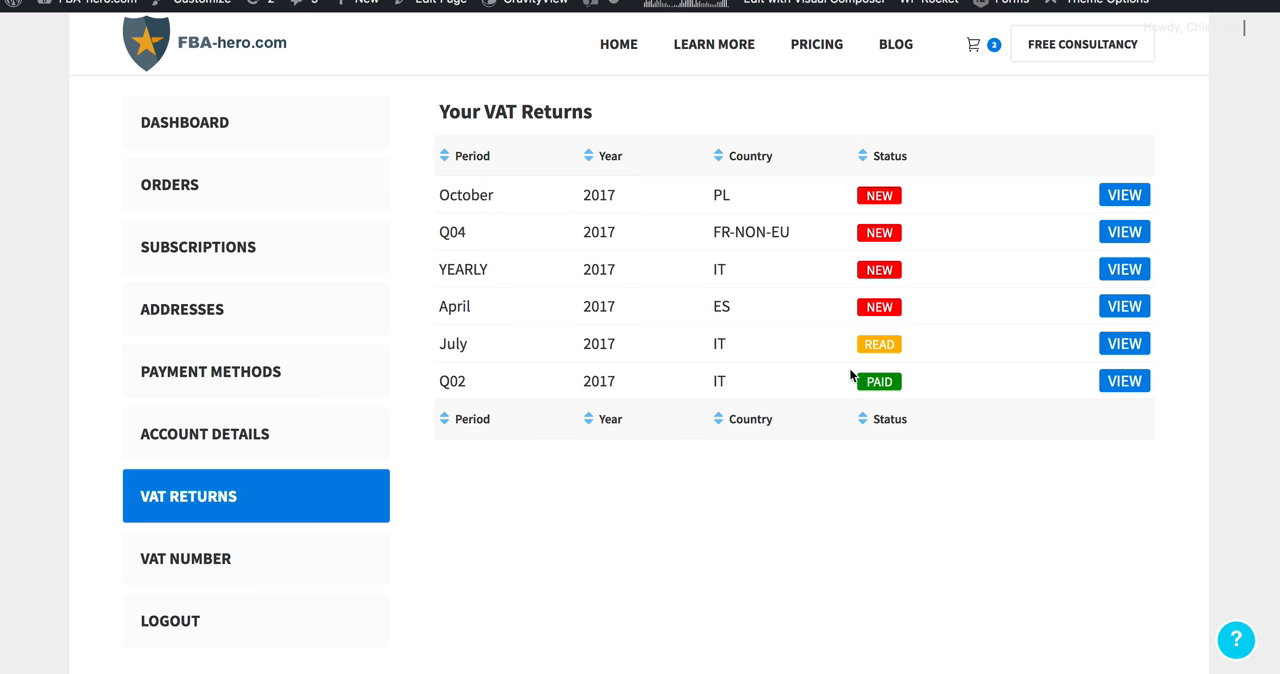
{"action": "mouse_move", "coordinate": [903, 378]}
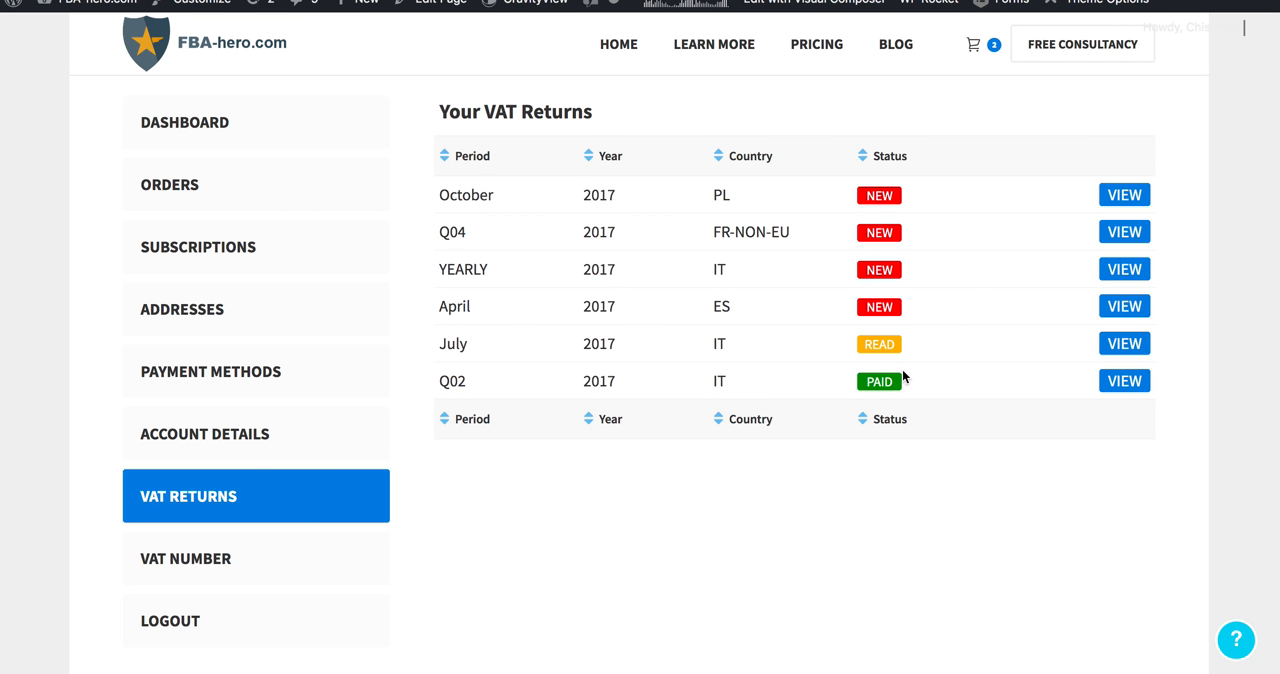
{"action": "mouse_move", "coordinate": [1044, 308]}
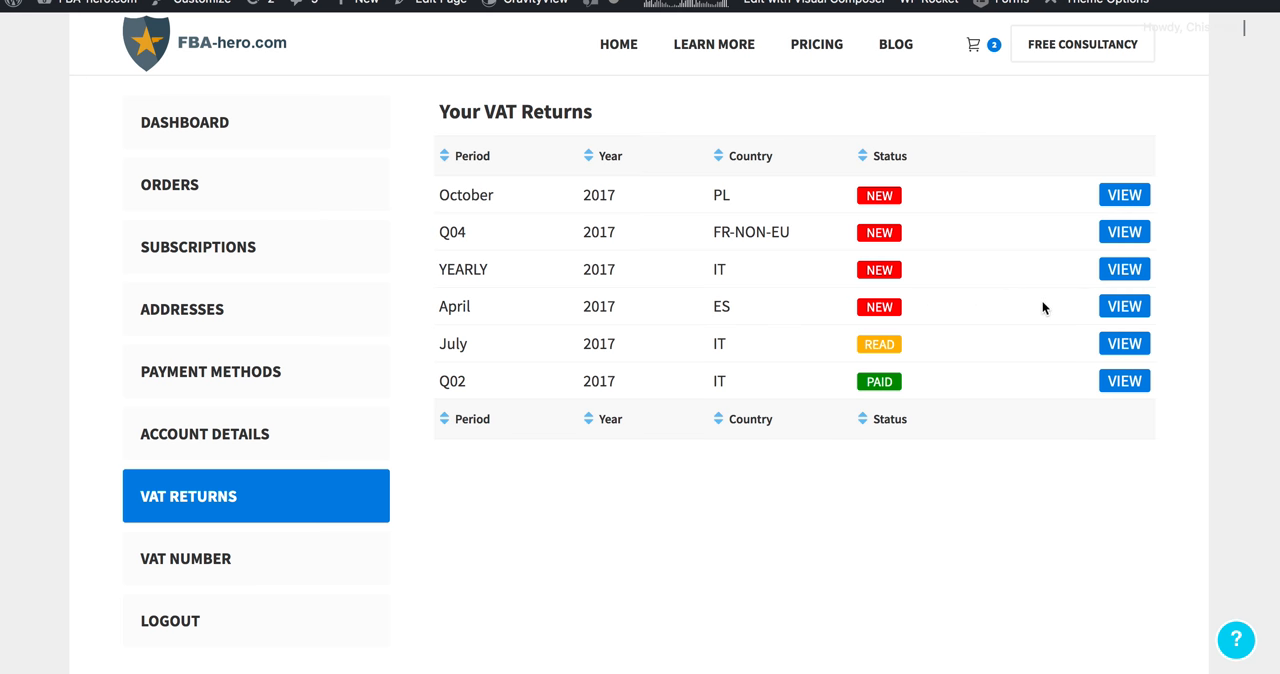
{"action": "left_click", "coordinate": [1124, 306]}
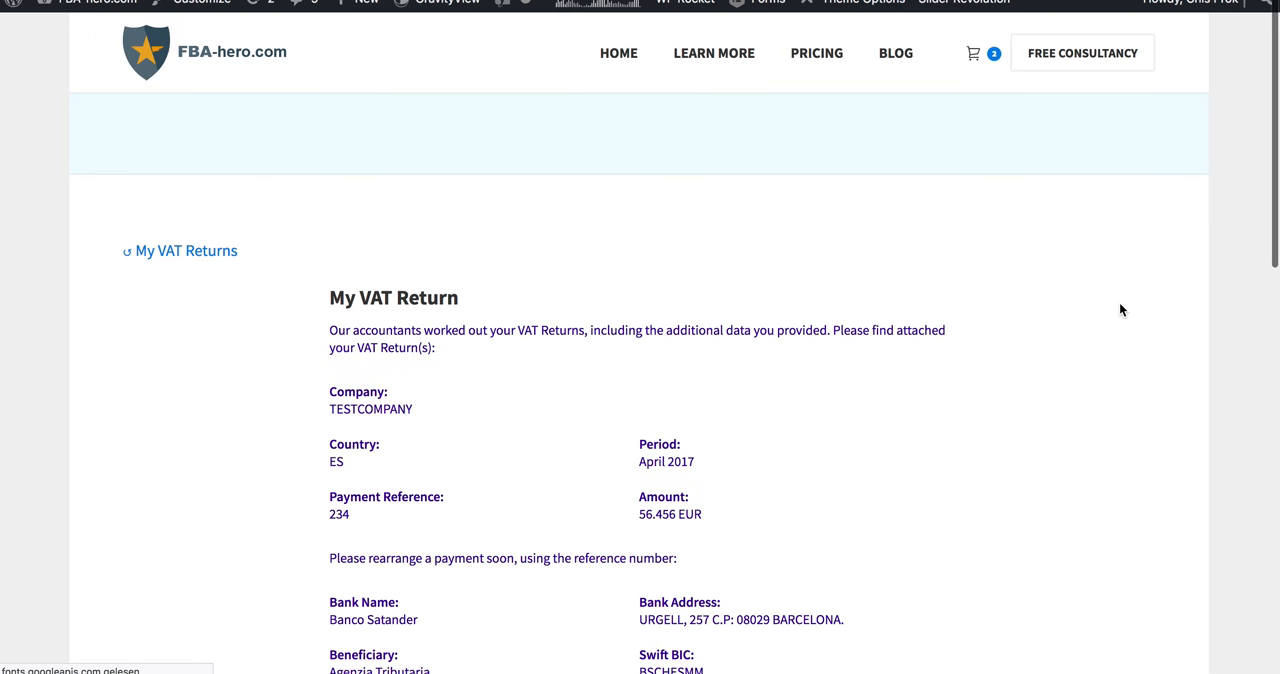
- Review the return's company TESTCOMPANY and amount 56.456 EUR
{"action": "scroll", "scroll_direction": "down", "scroll_amount": 3}
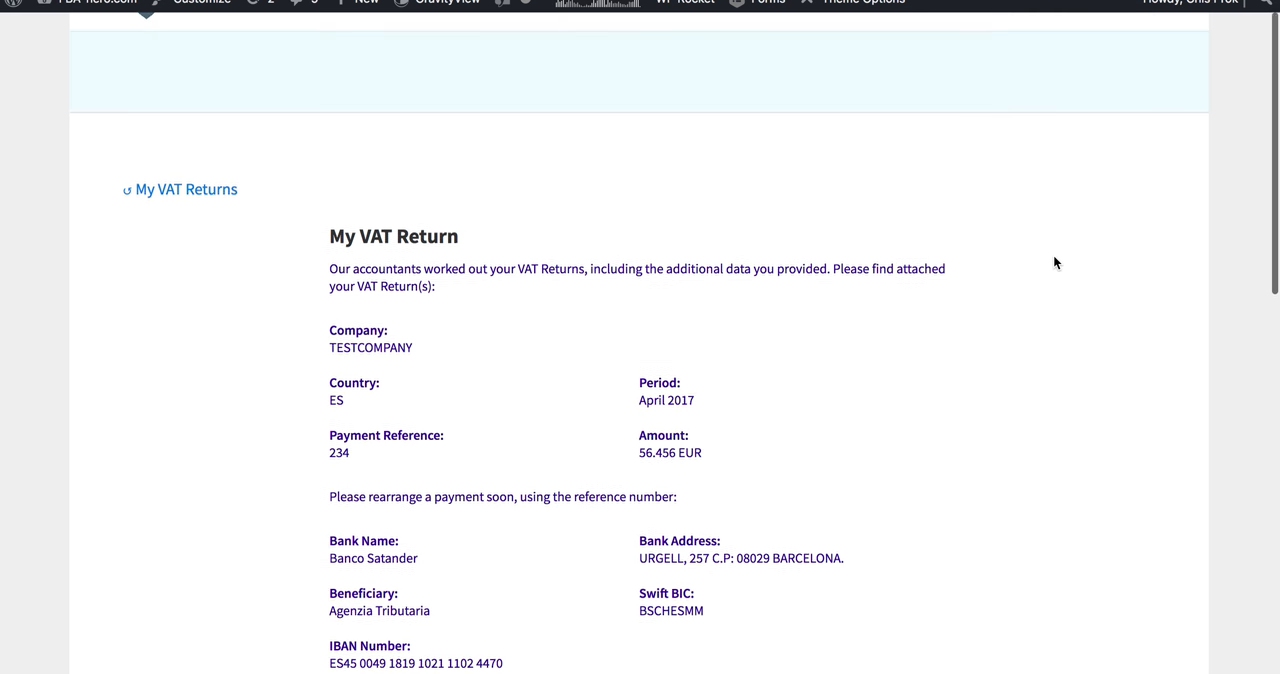
{"action": "scroll", "scroll_direction": "down", "scroll_amount": 3}
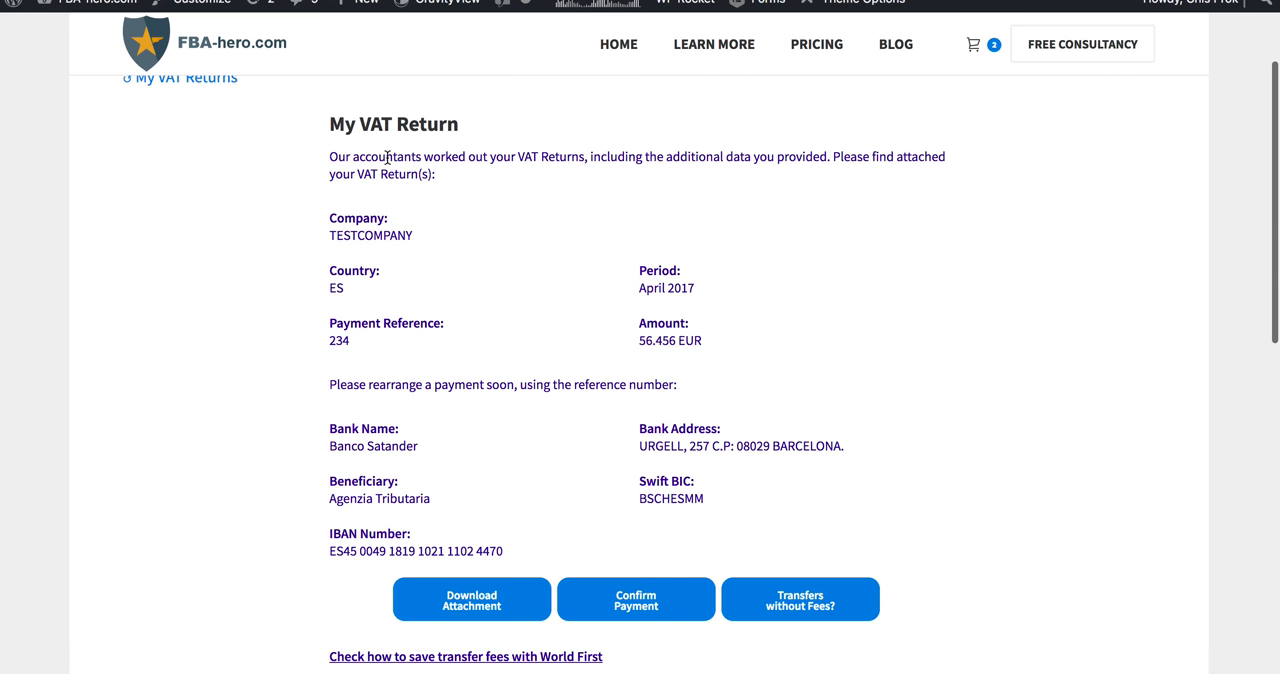
{"action": "double_click", "coordinate": [371, 235]}
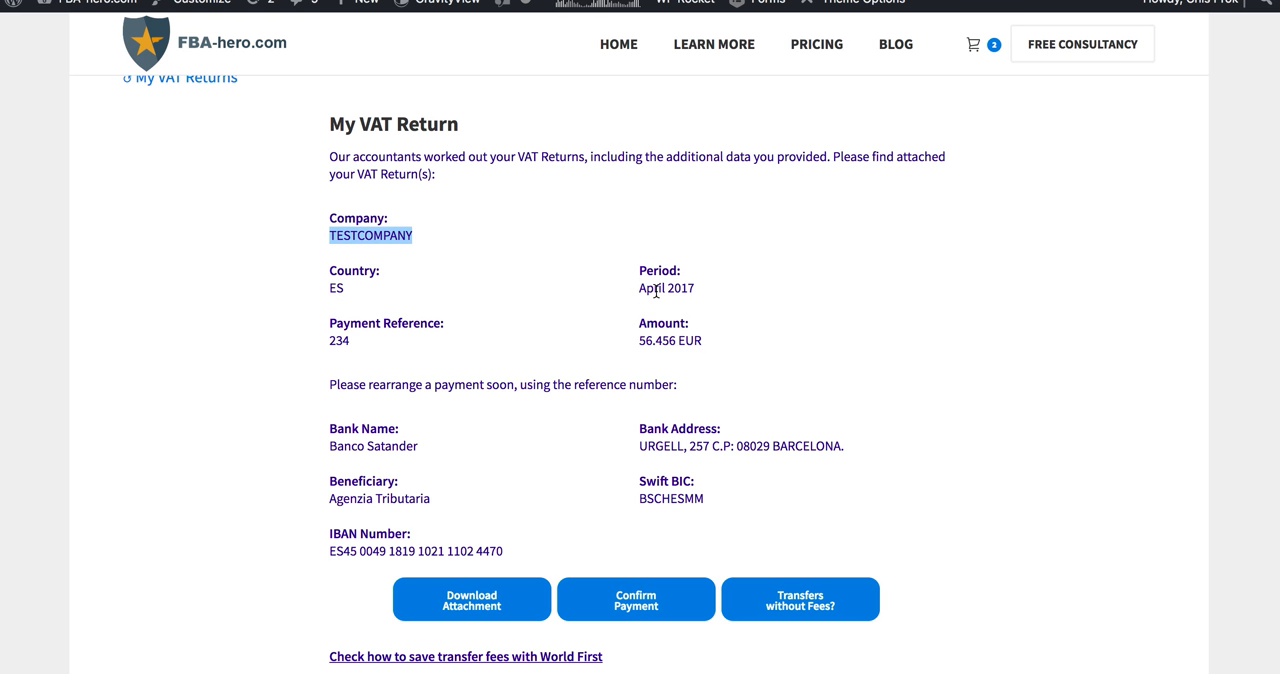
{"action": "mouse_move", "coordinate": [379, 356]}
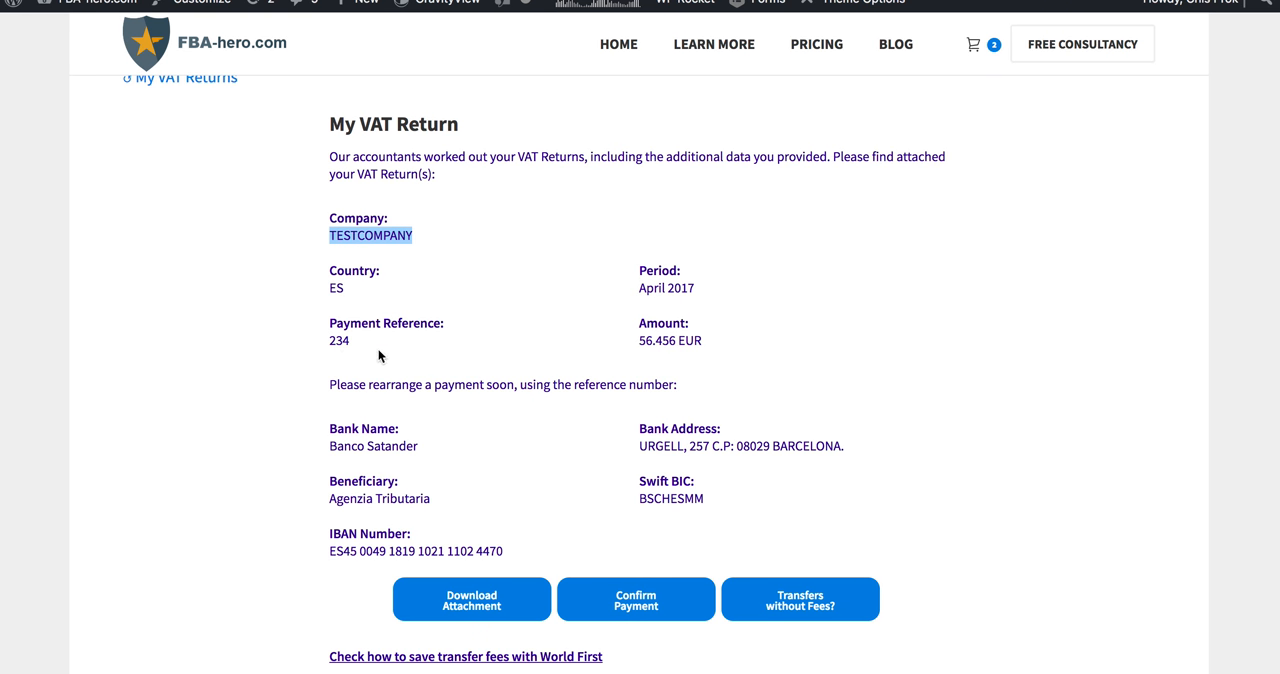
{"action": "double_click", "coordinate": [339, 341]}
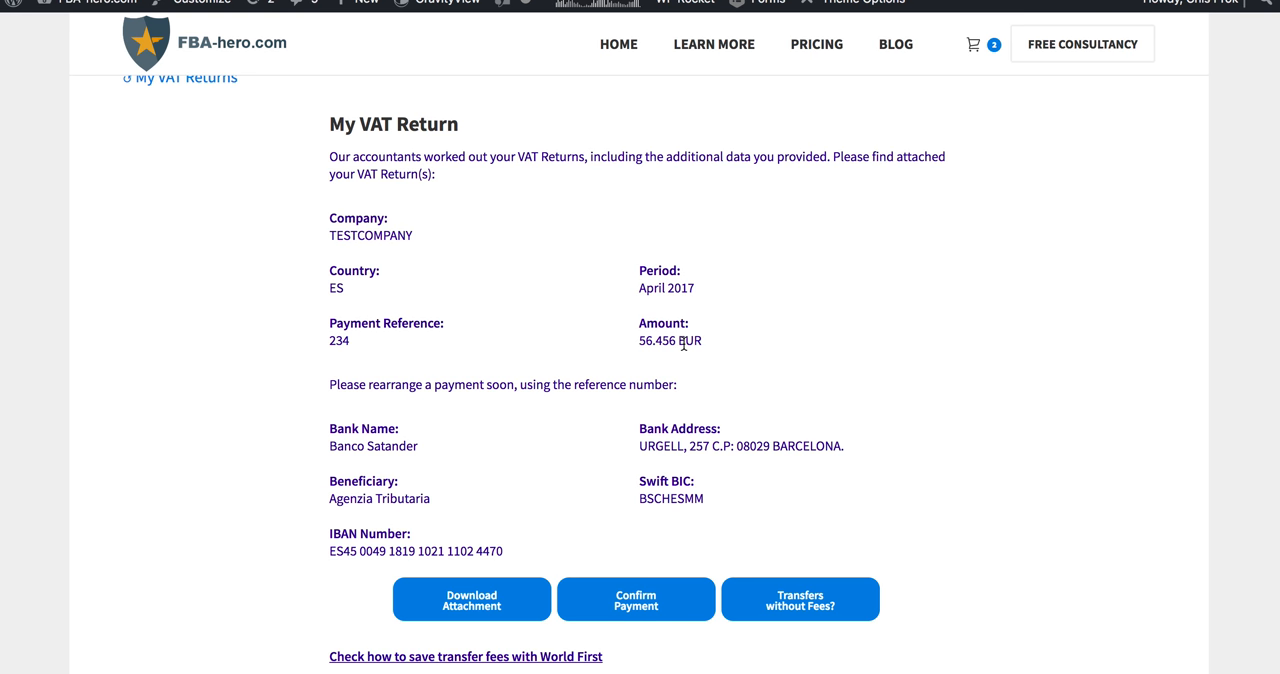
{"action": "double_click", "coordinate": [669, 340]}
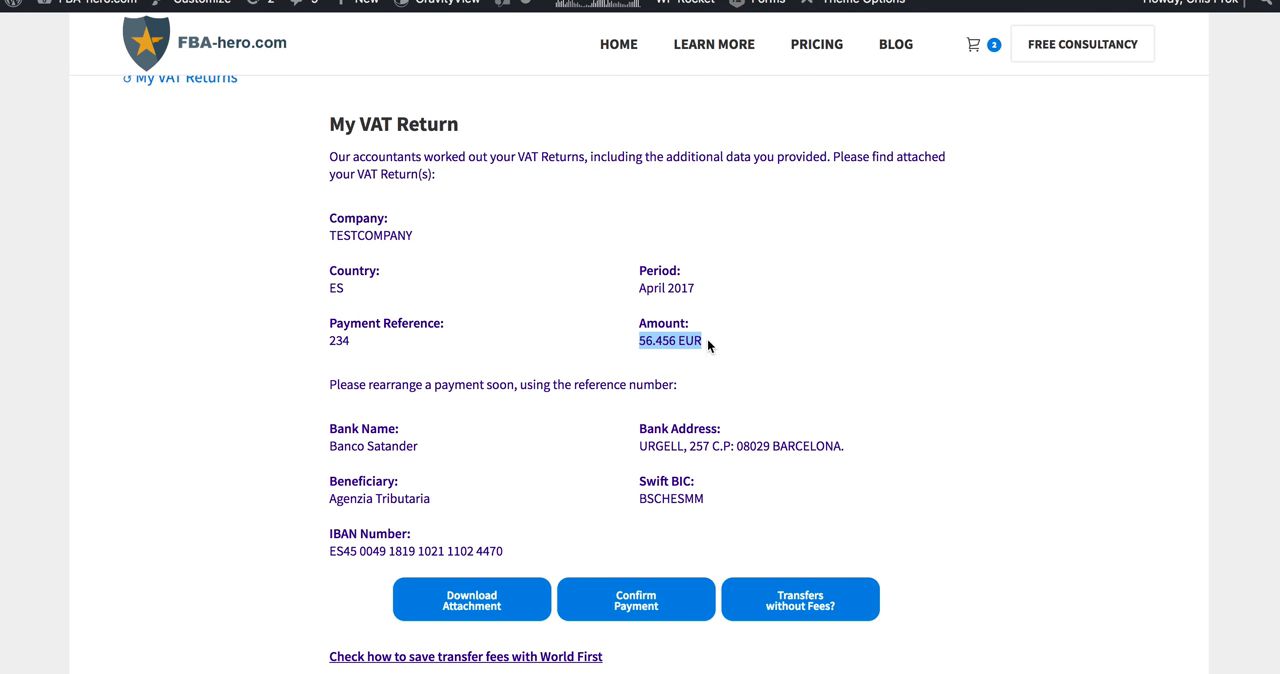
- Scroll to the payment reference, bank name, IBAN and Swift BIC details
{"action": "scroll", "scroll_direction": "down", "scroll_amount": 3}
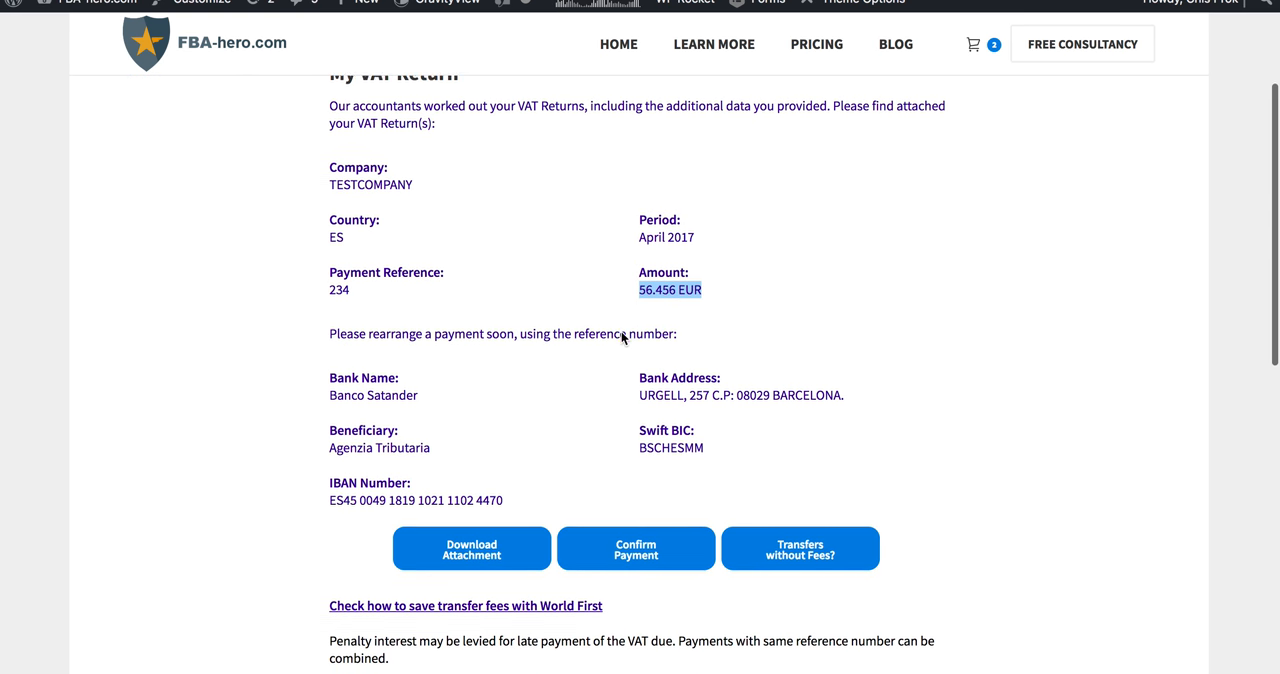
{"action": "scroll", "scroll_direction": "down", "scroll_amount": 3}
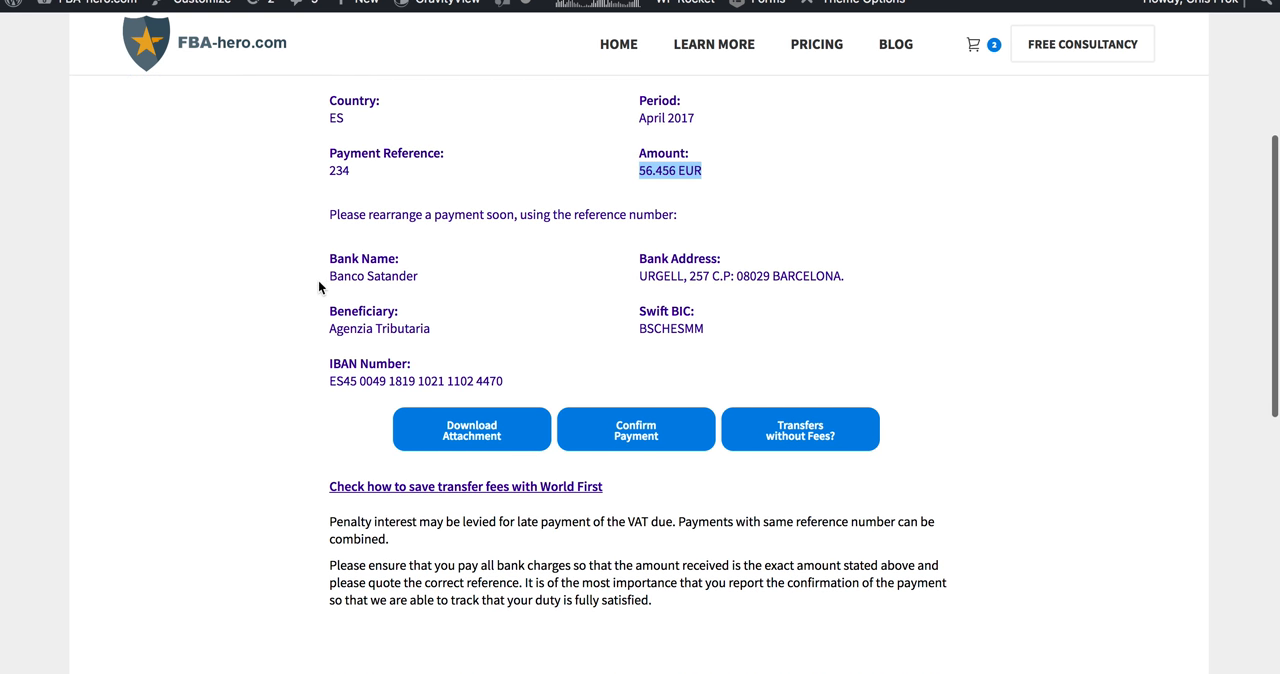
{"action": "mouse_move", "coordinate": [576, 318]}
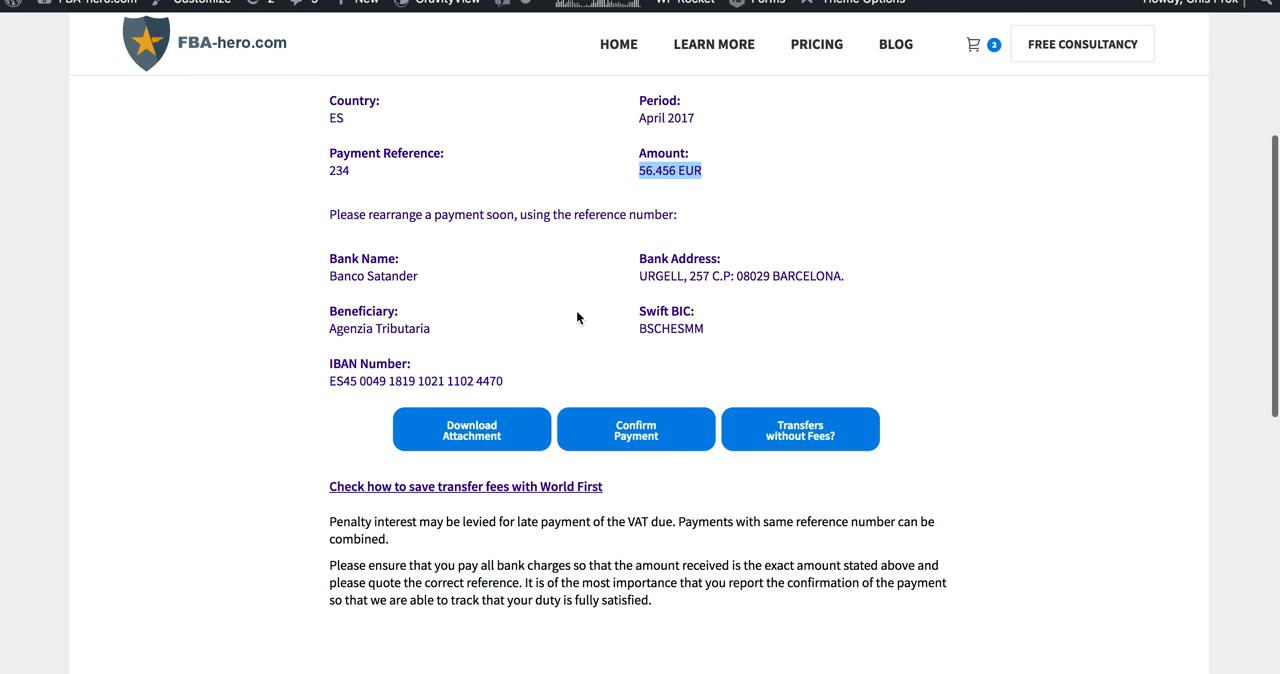
{"action": "mouse_move", "coordinate": [440, 381]}
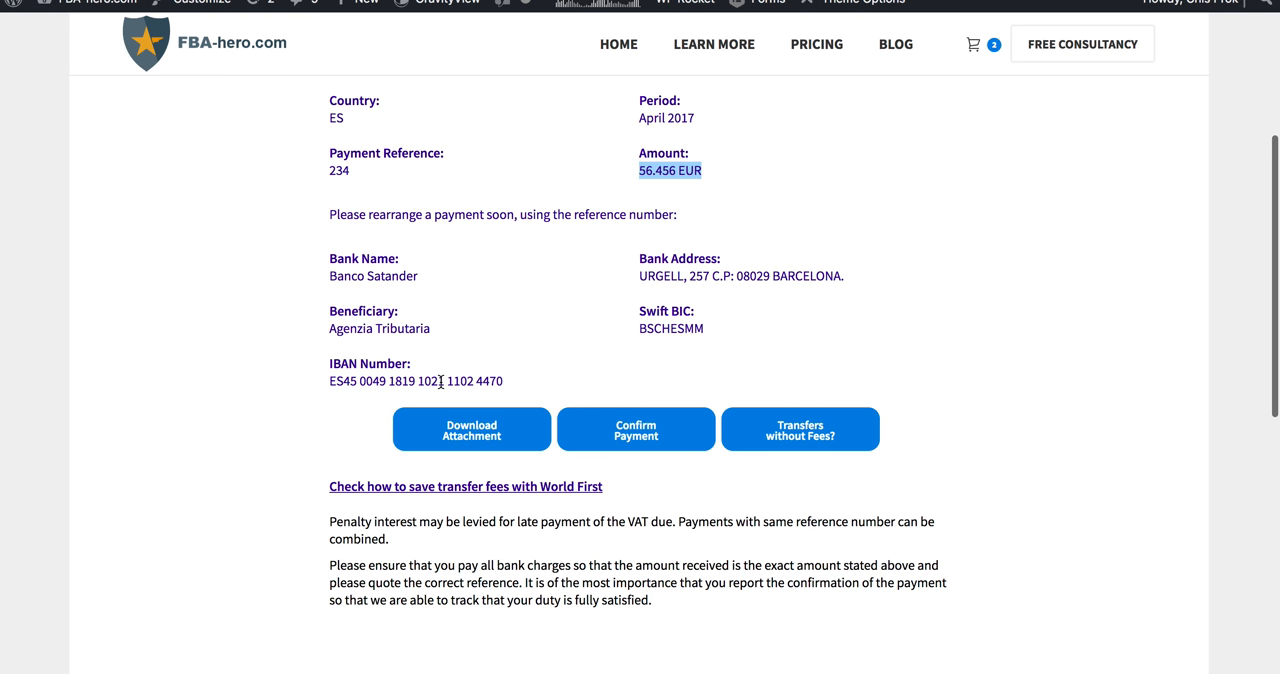
{"action": "scroll", "scroll_direction": "up", "scroll_amount": 3}
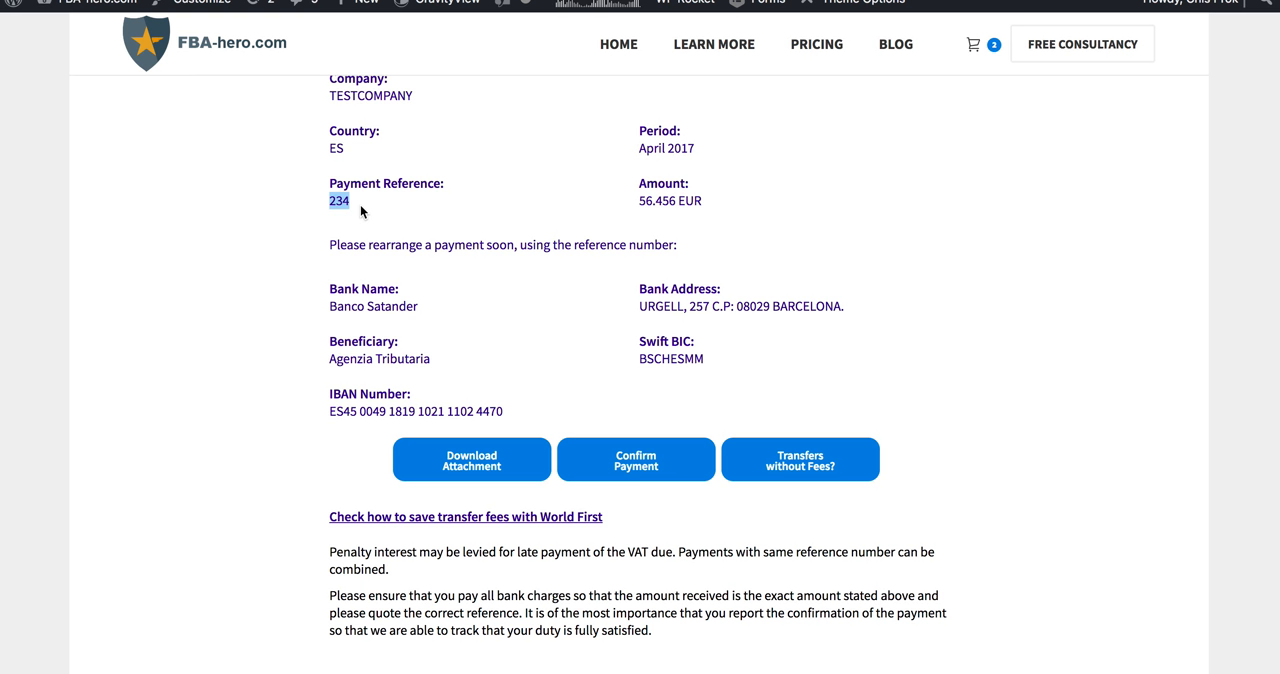
{"action": "mouse_move", "coordinate": [466, 215]}
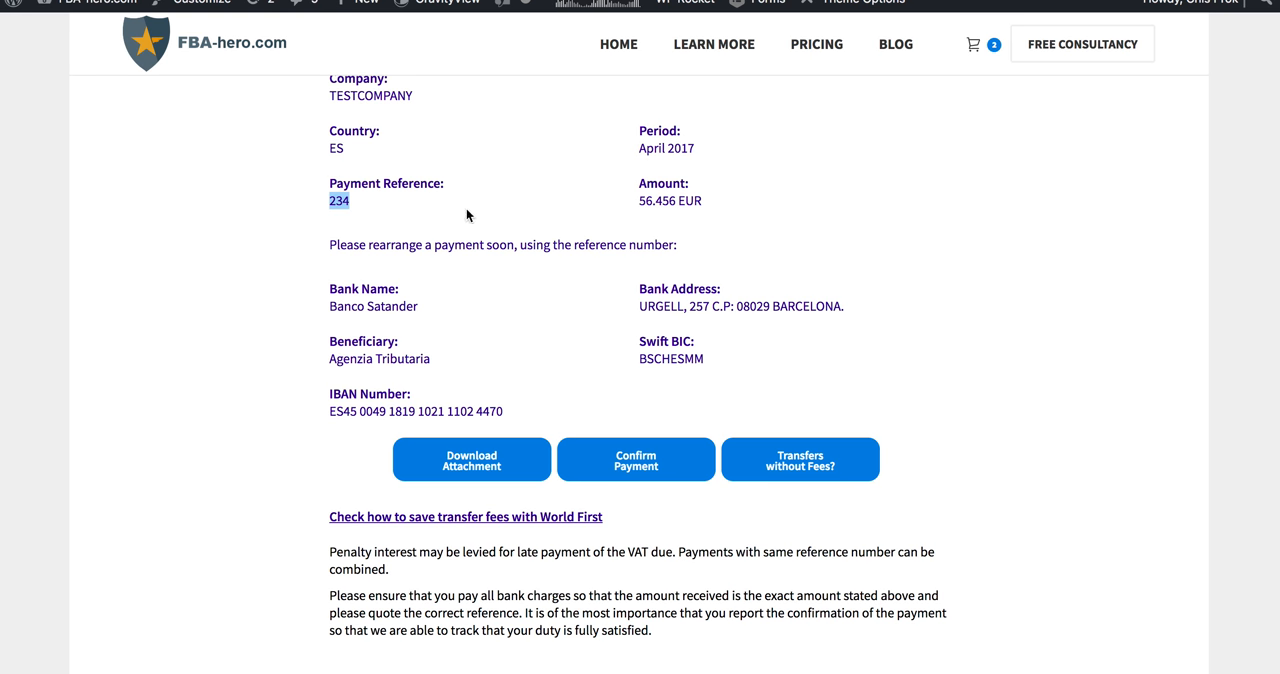
{"action": "mouse_move", "coordinate": [433, 192]}
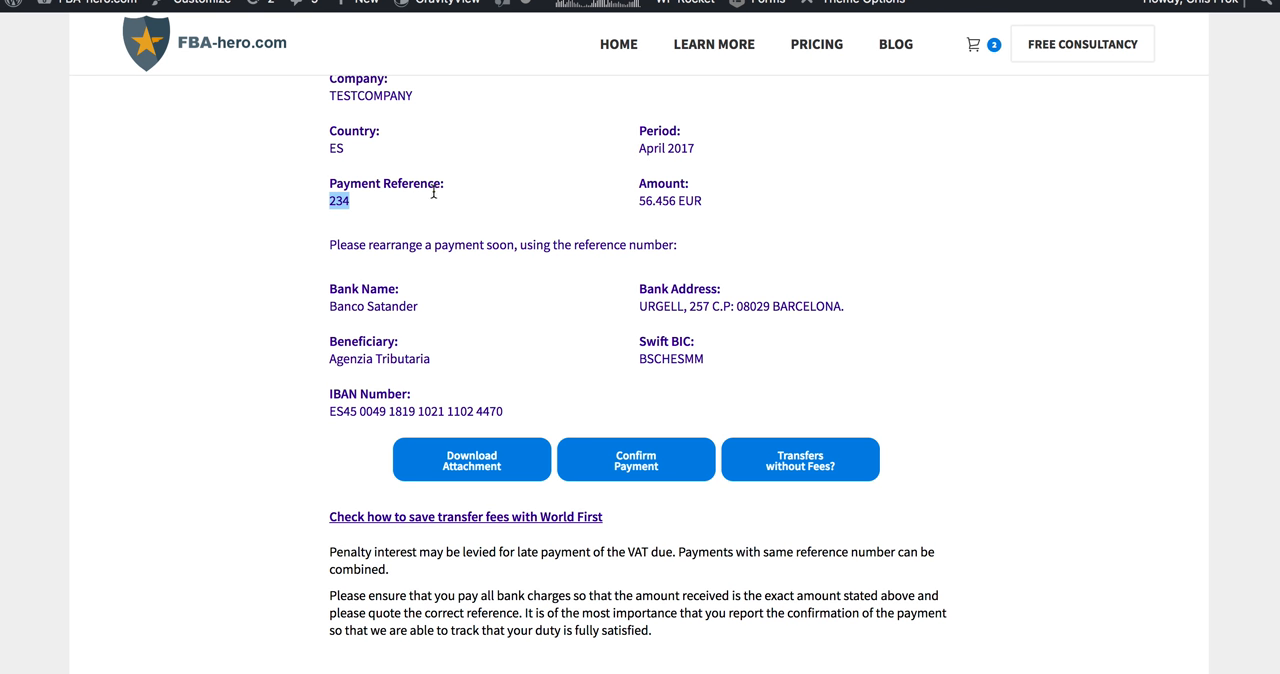
{"action": "mouse_move", "coordinate": [502, 199]}
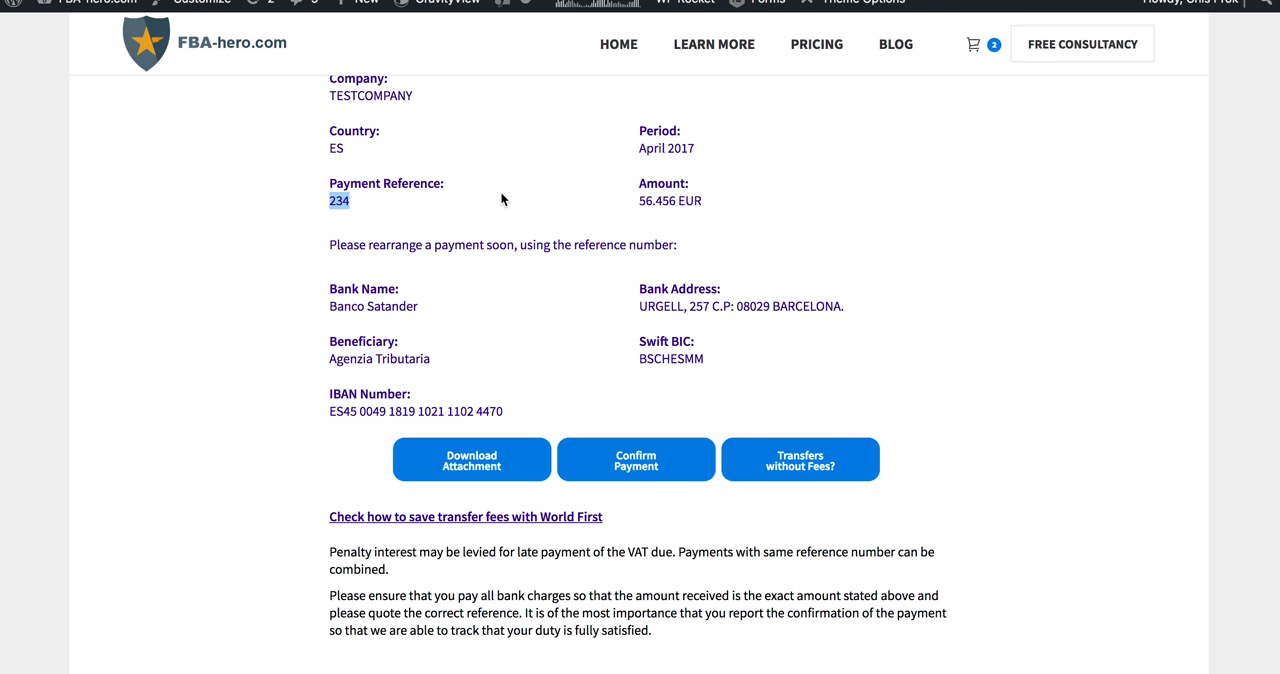
{"action": "mouse_move", "coordinate": [732, 358]}
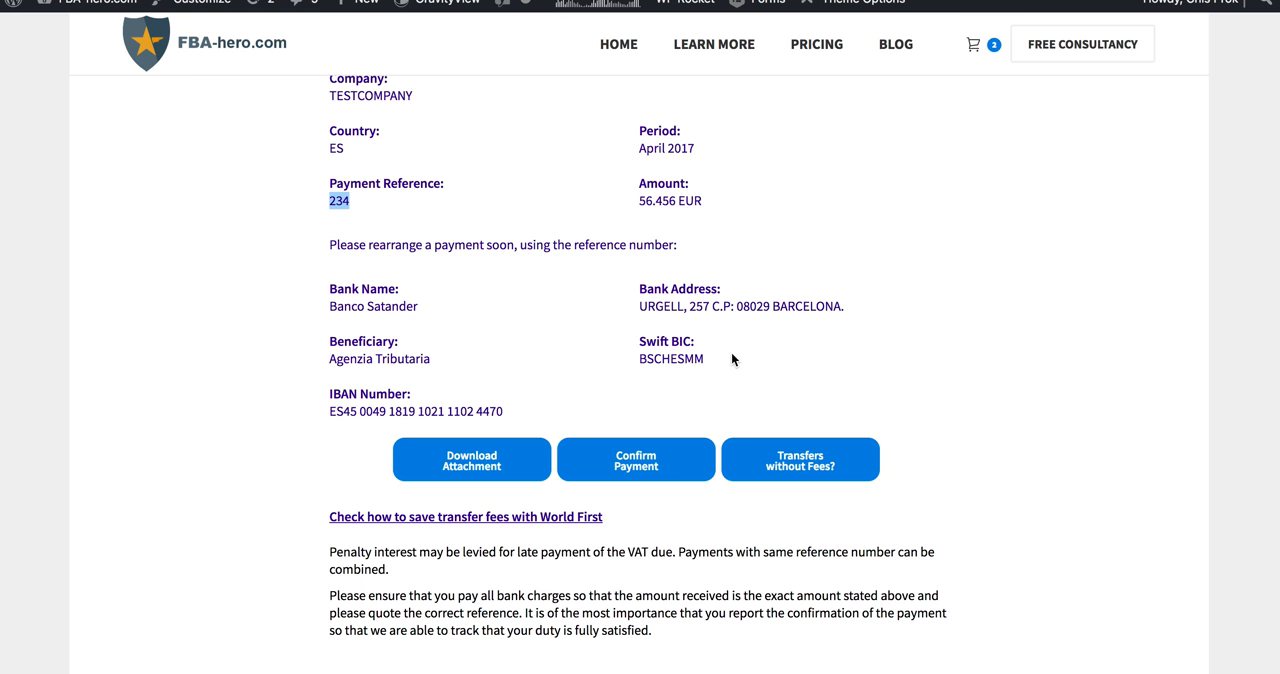
{"action": "scroll", "scroll_direction": "down", "scroll_amount": 3}
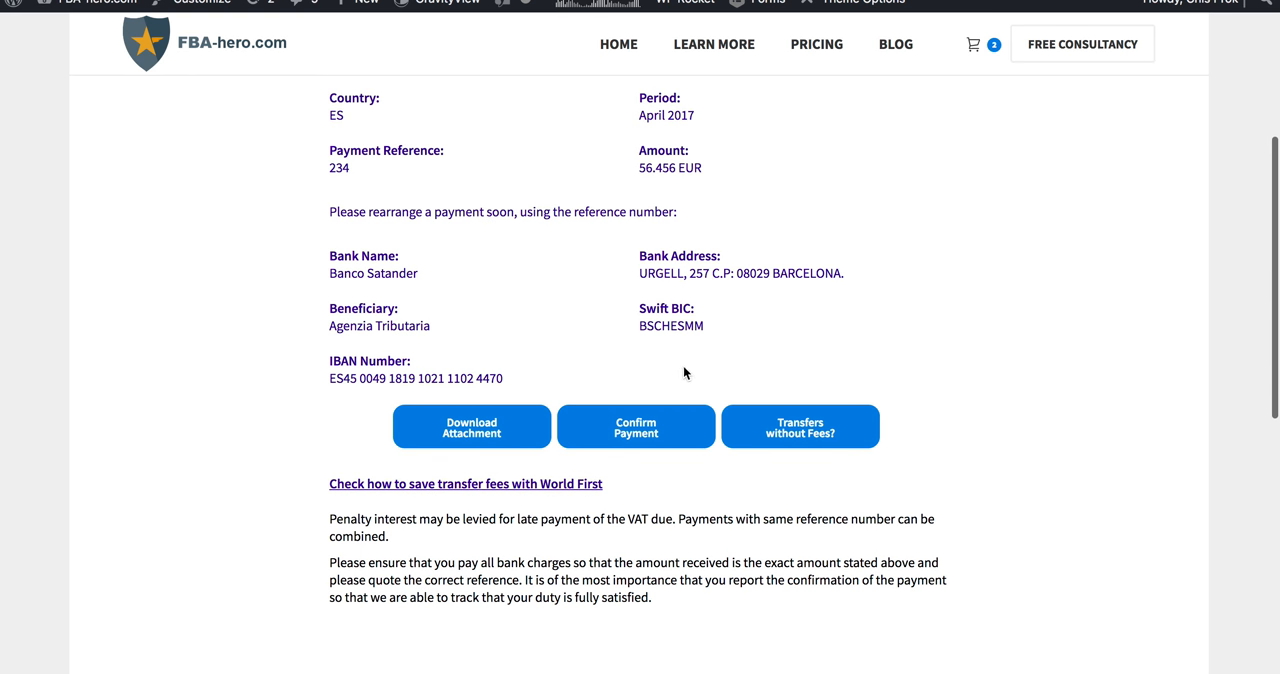
{"action": "mouse_move", "coordinate": [636, 435]}
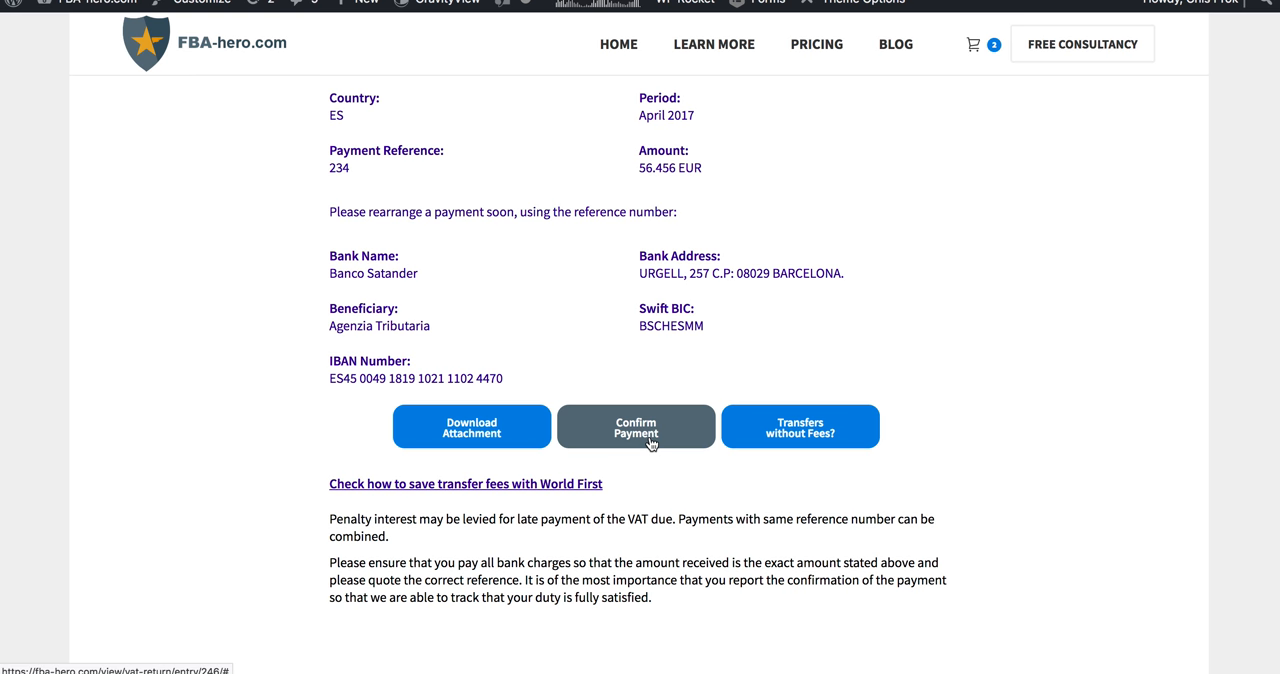
- Confirm payment and dismiss the 'This VAT Return is already paid' alert
{"action": "left_click", "coordinate": [636, 426]}
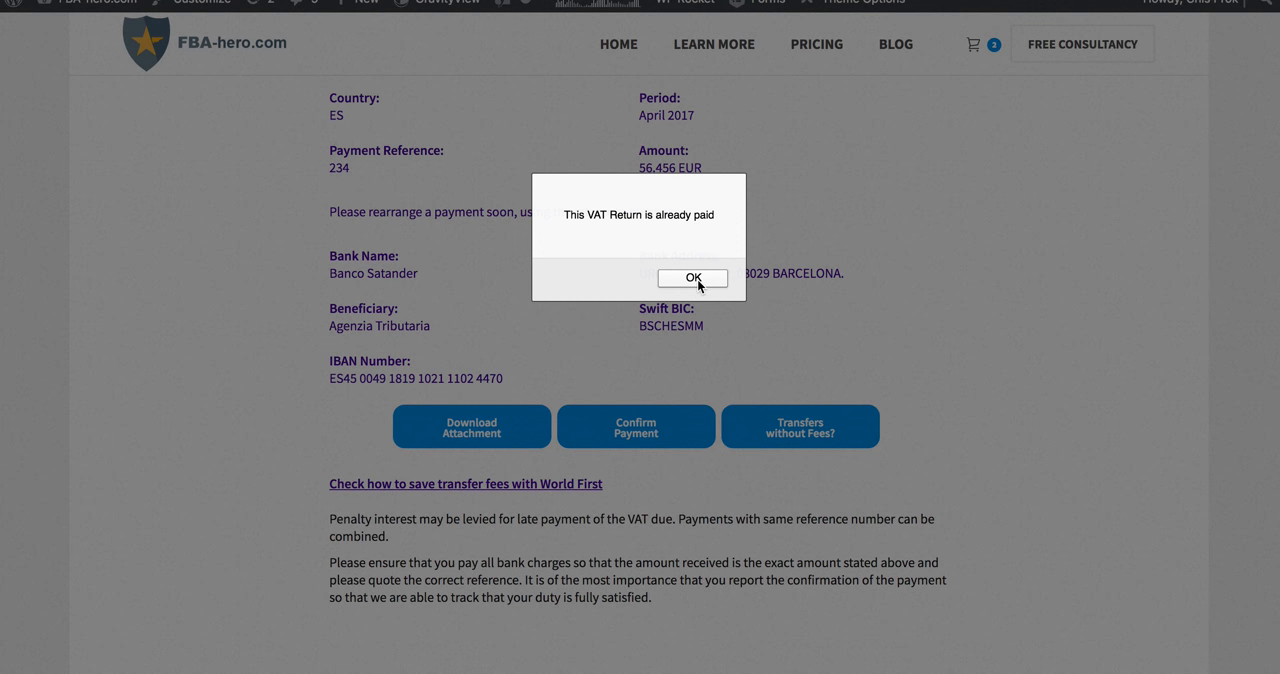
{"action": "left_click", "coordinate": [692, 278]}
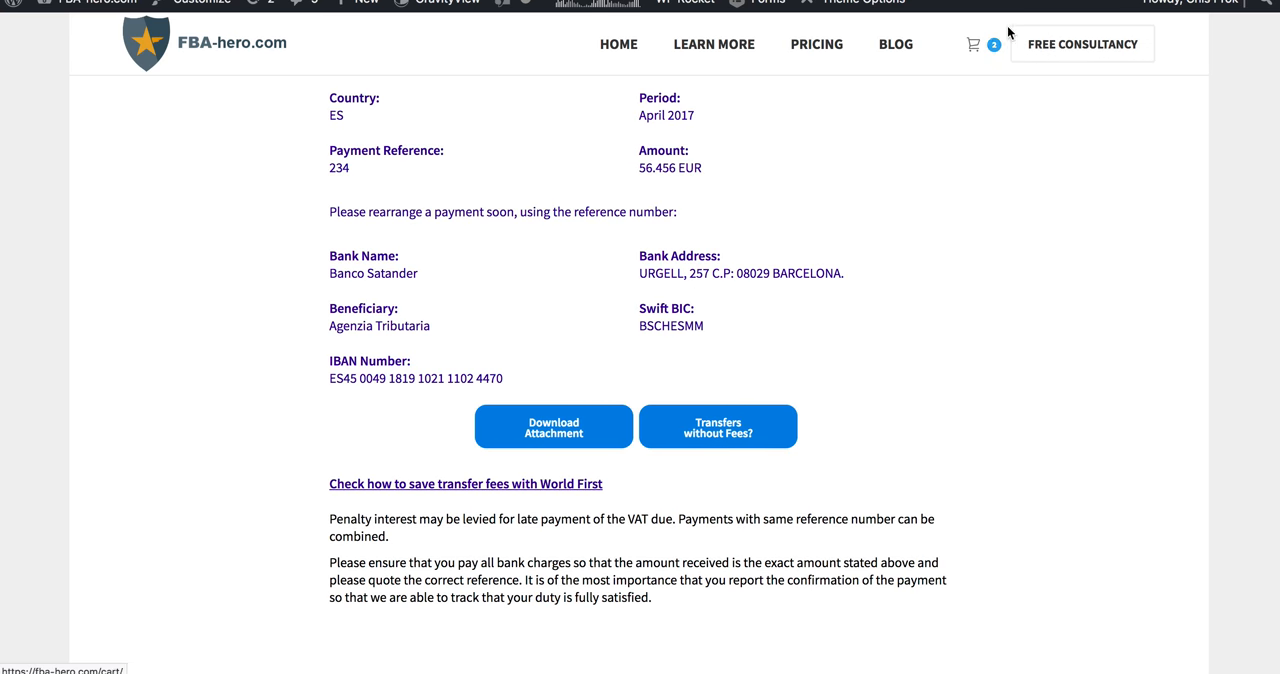
{"action": "mouse_move", "coordinate": [798, 358]}
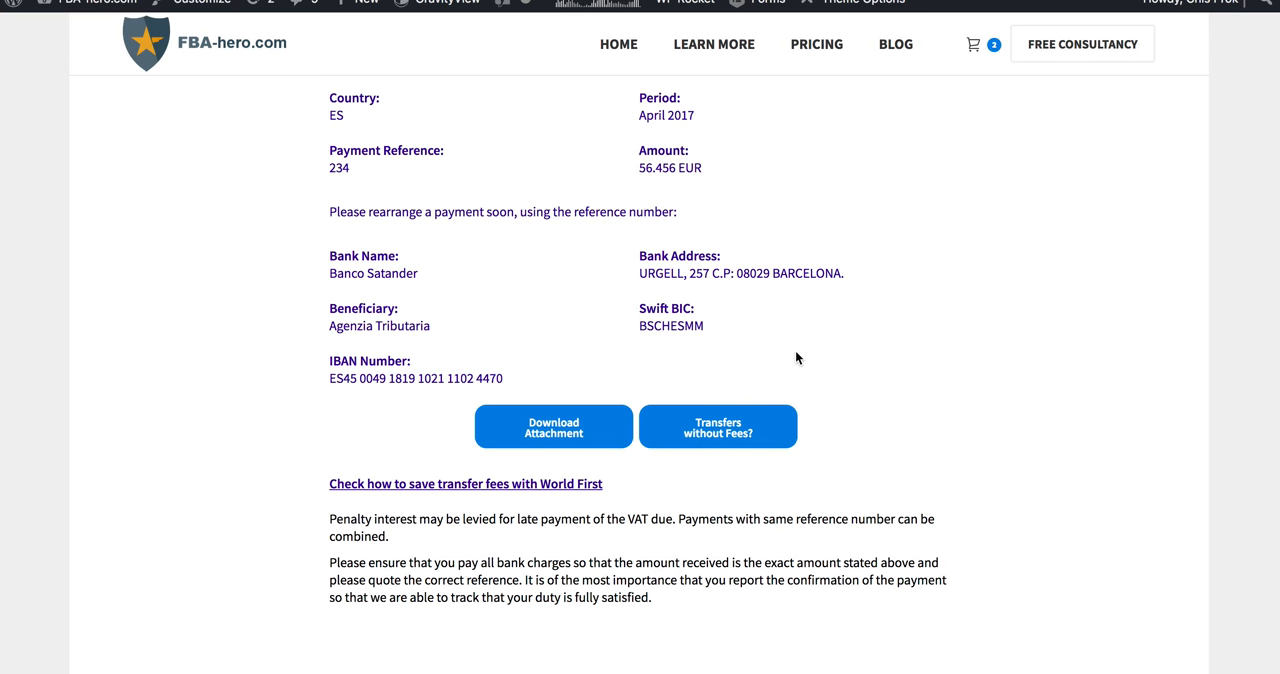
{"action": "scroll", "scroll_direction": "up", "scroll_amount": 3}
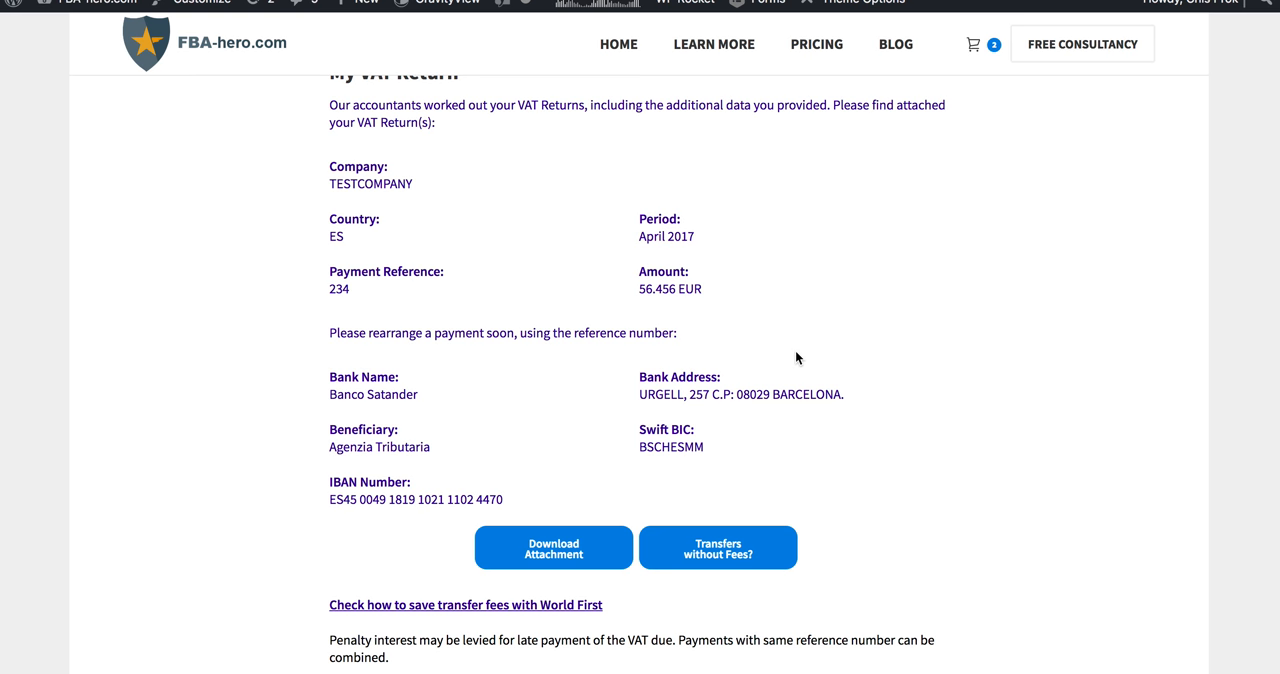
{"action": "scroll", "scroll_direction": "down", "scroll_amount": 3}
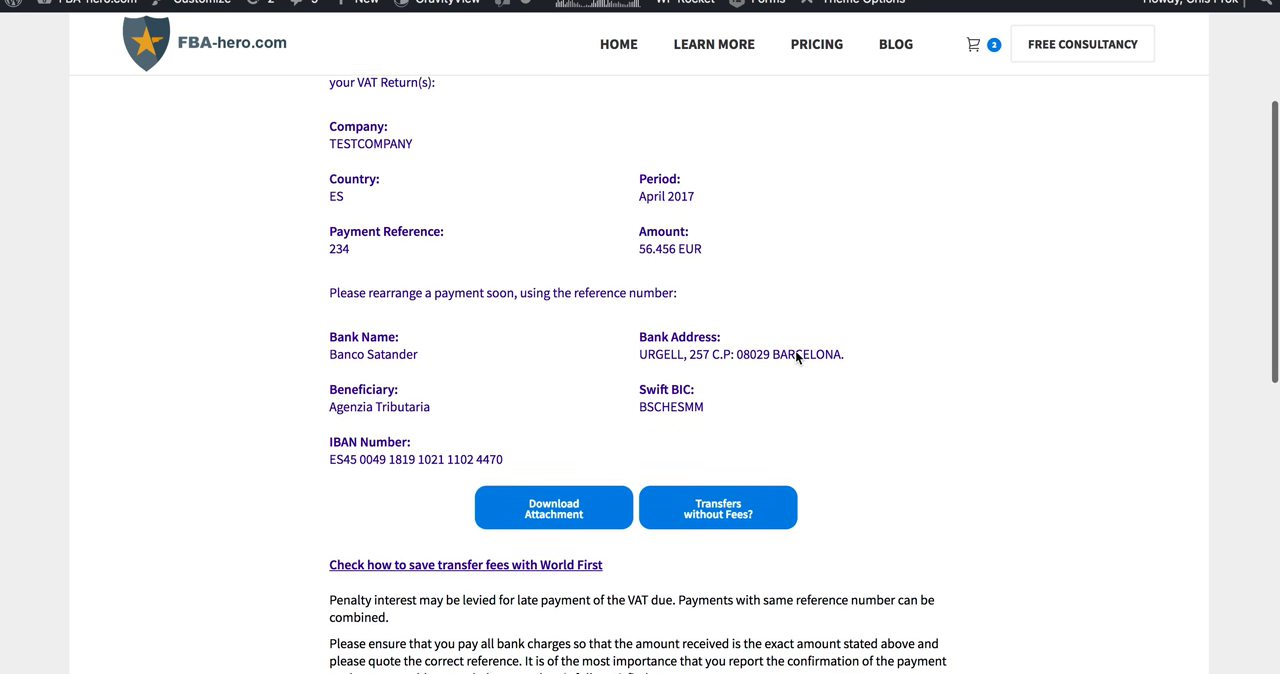
{"action": "scroll", "scroll_direction": "down", "scroll_amount": 3}
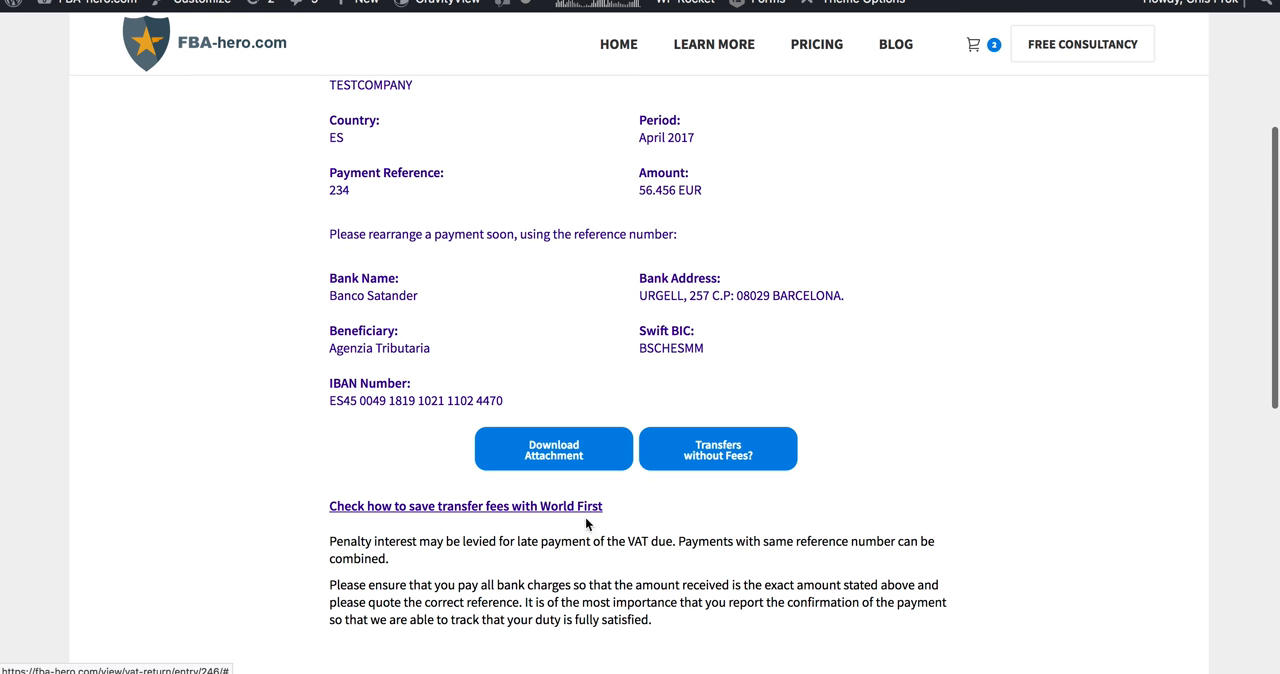
{"action": "mouse_move", "coordinate": [540, 496]}
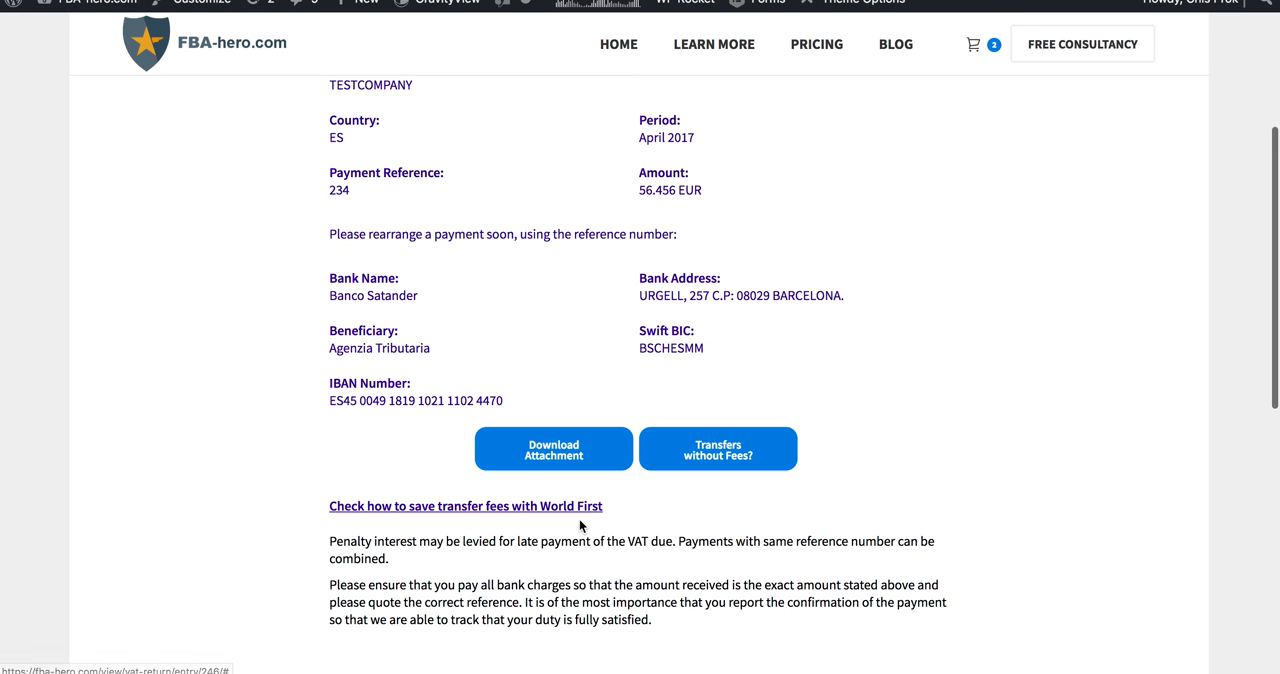
{"action": "mouse_move", "coordinate": [606, 480]}
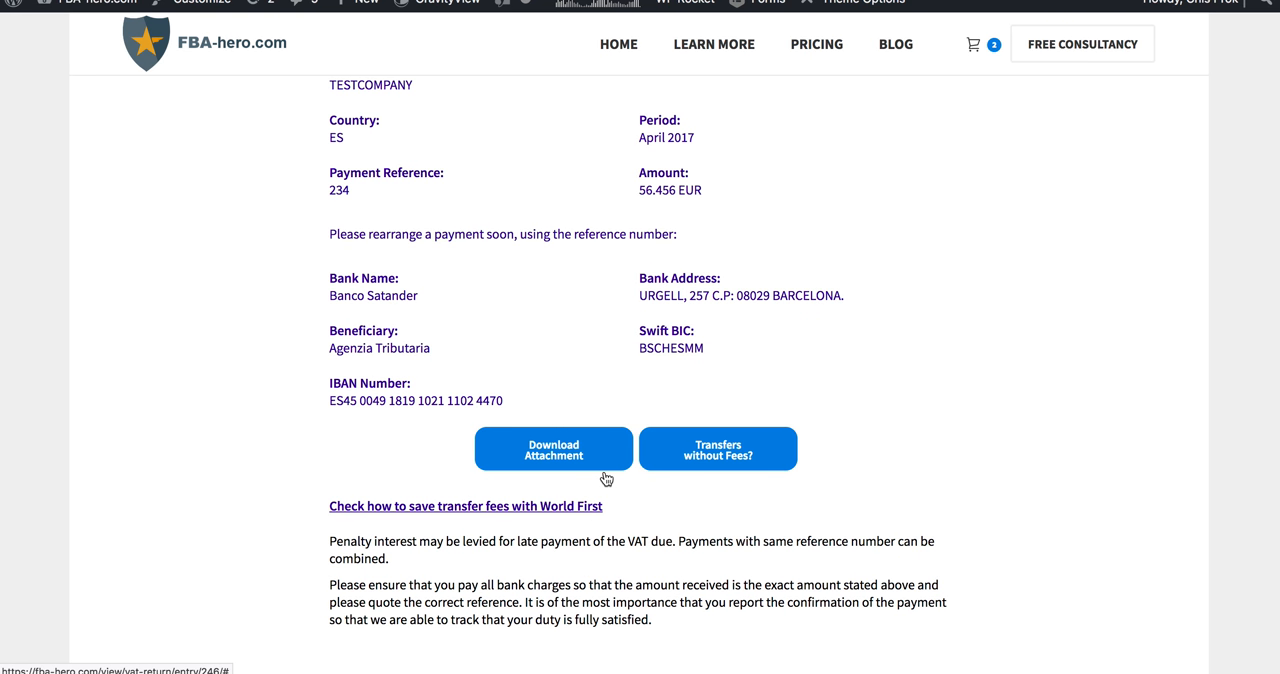
{"action": "left_click", "coordinate": [553, 449]}
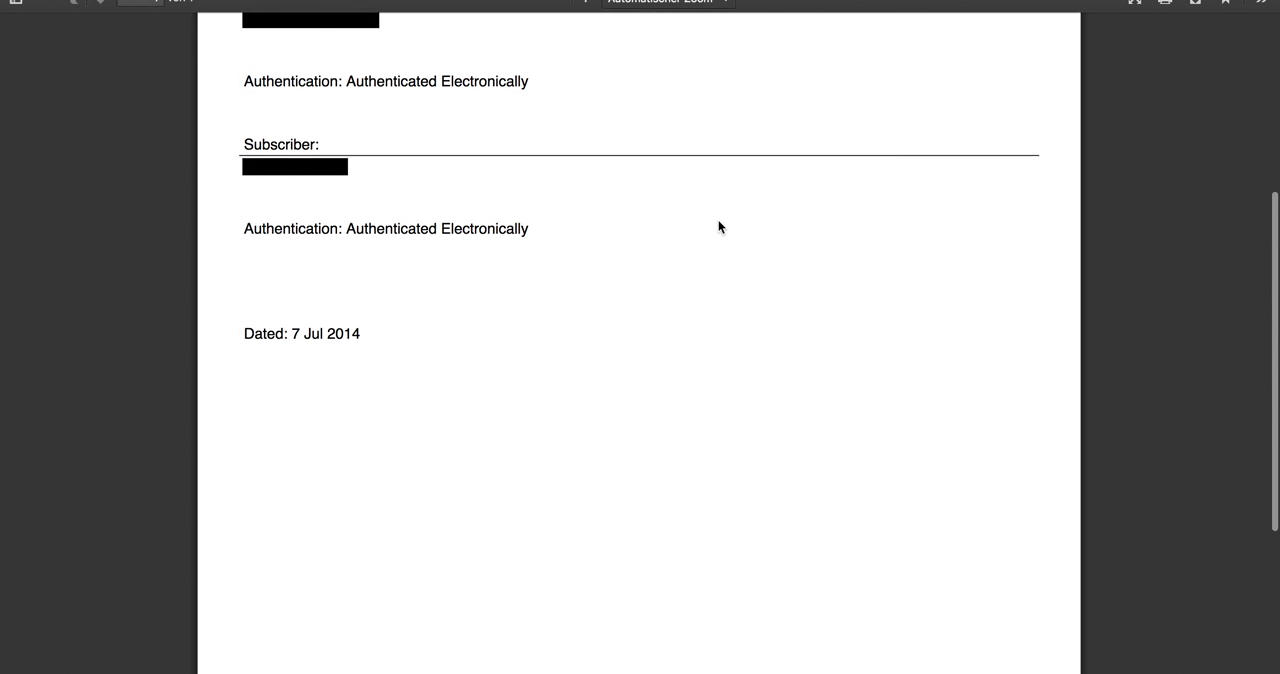
{"action": "scroll", "scroll_direction": "up", "scroll_amount": 3}
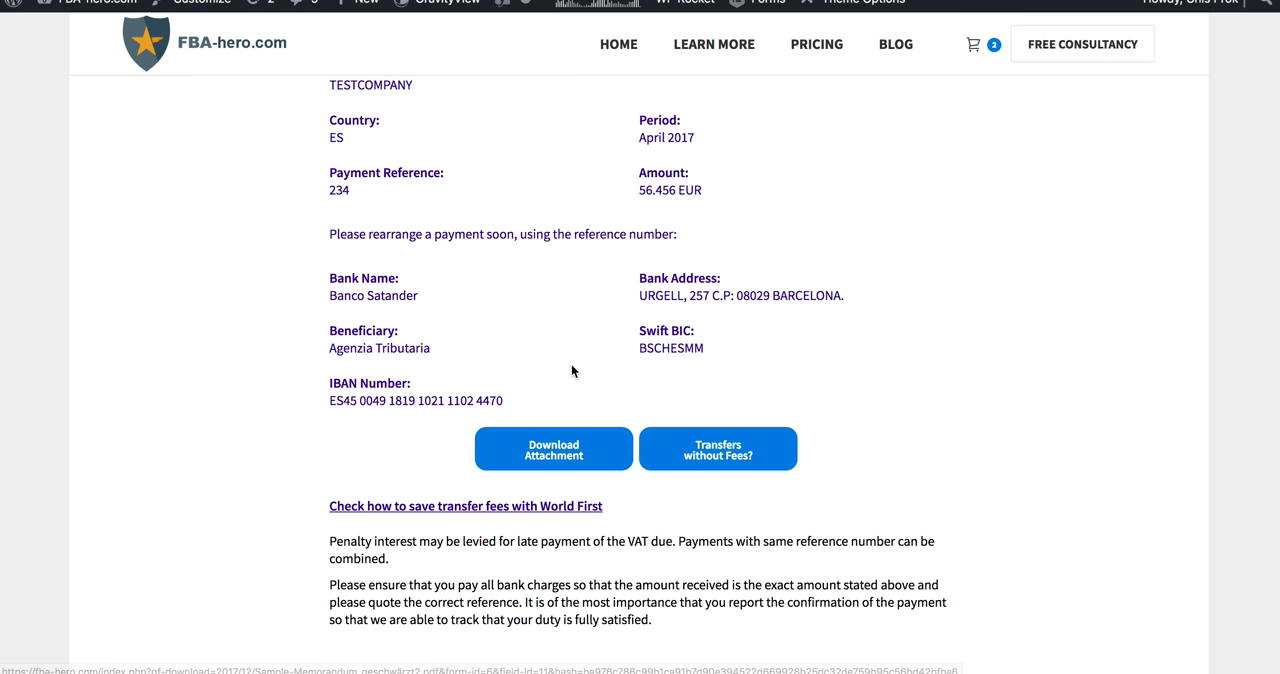
- Return to the My VAT Returns list, where April 2017 ES shows paid
{"action": "scroll", "scroll_direction": "up", "scroll_amount": 3}
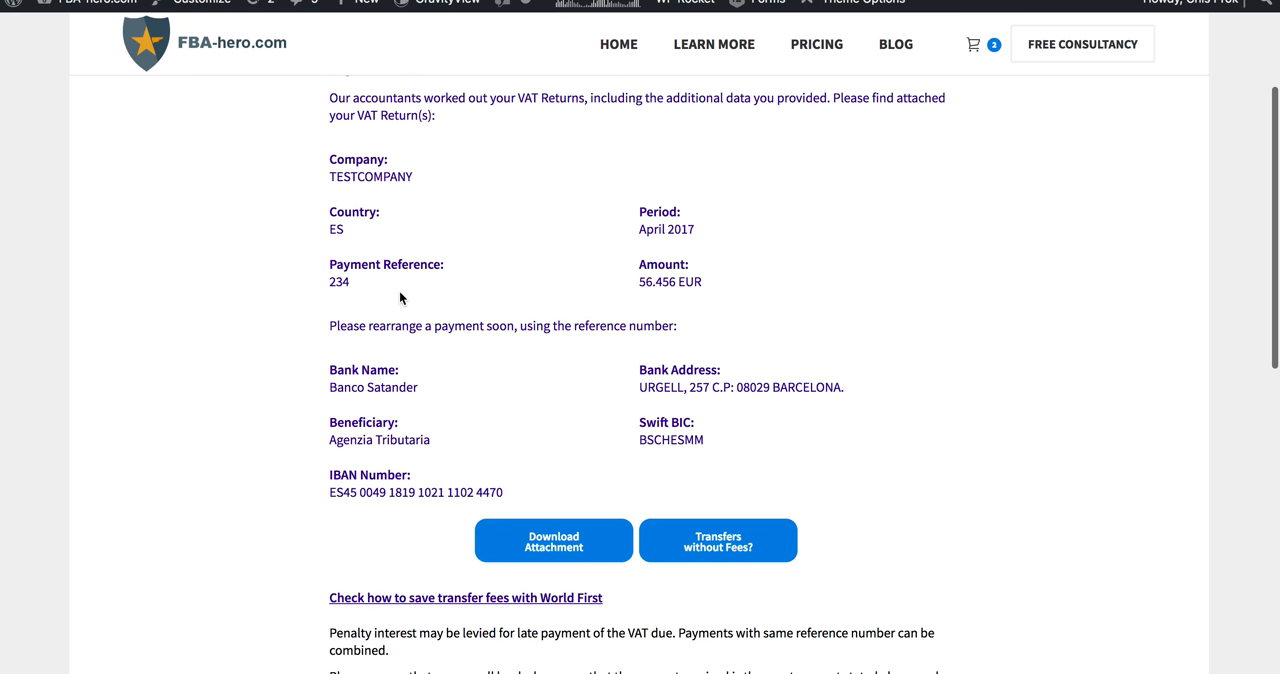
{"action": "mouse_move", "coordinate": [371, 332]}
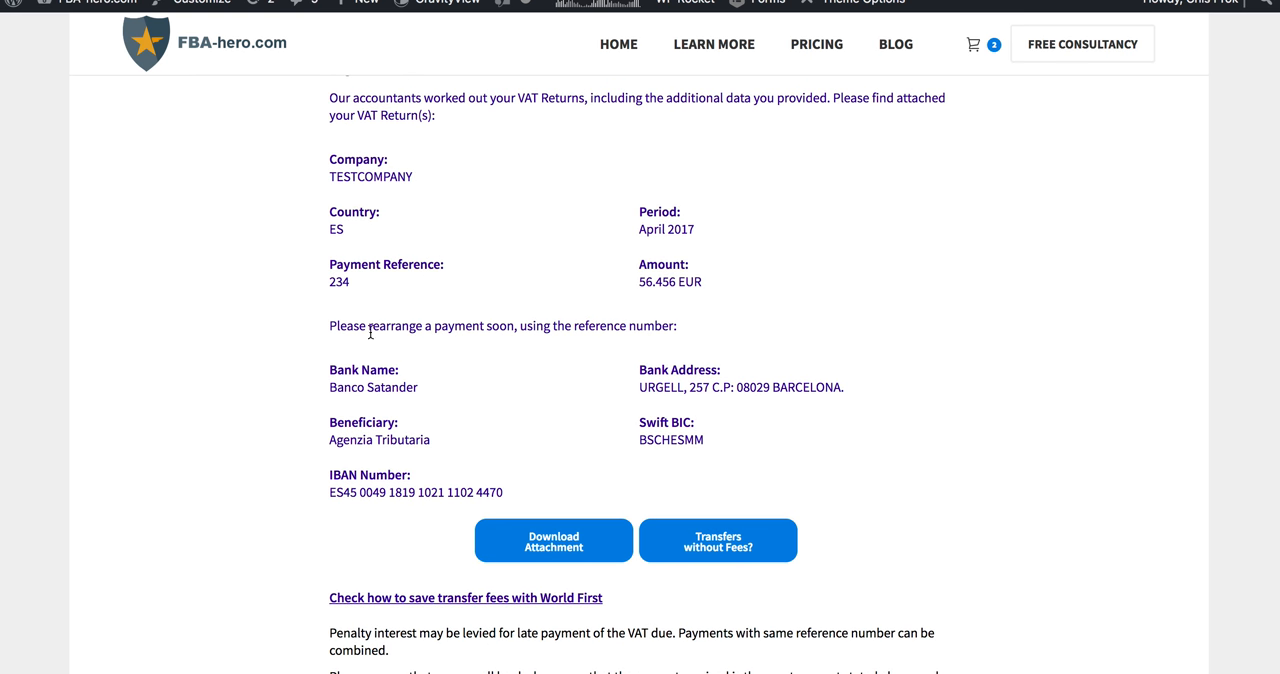
{"action": "mouse_move", "coordinate": [576, 517]}
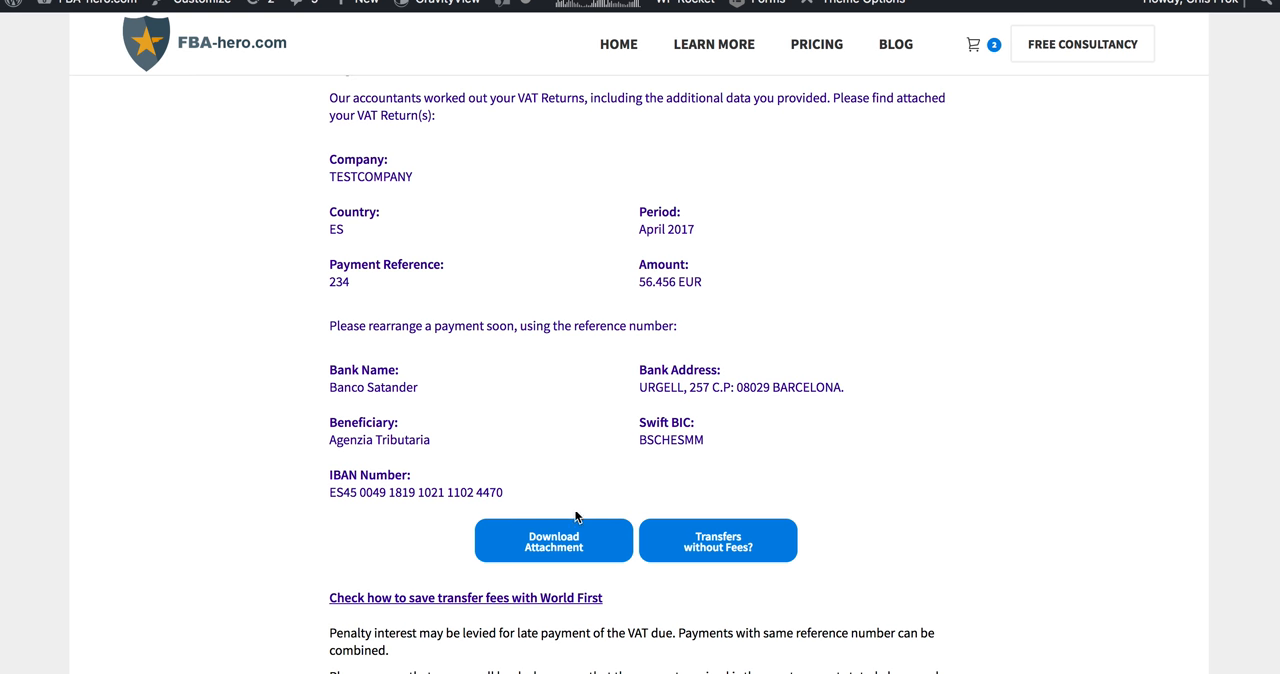
{"action": "mouse_move", "coordinate": [490, 446]}
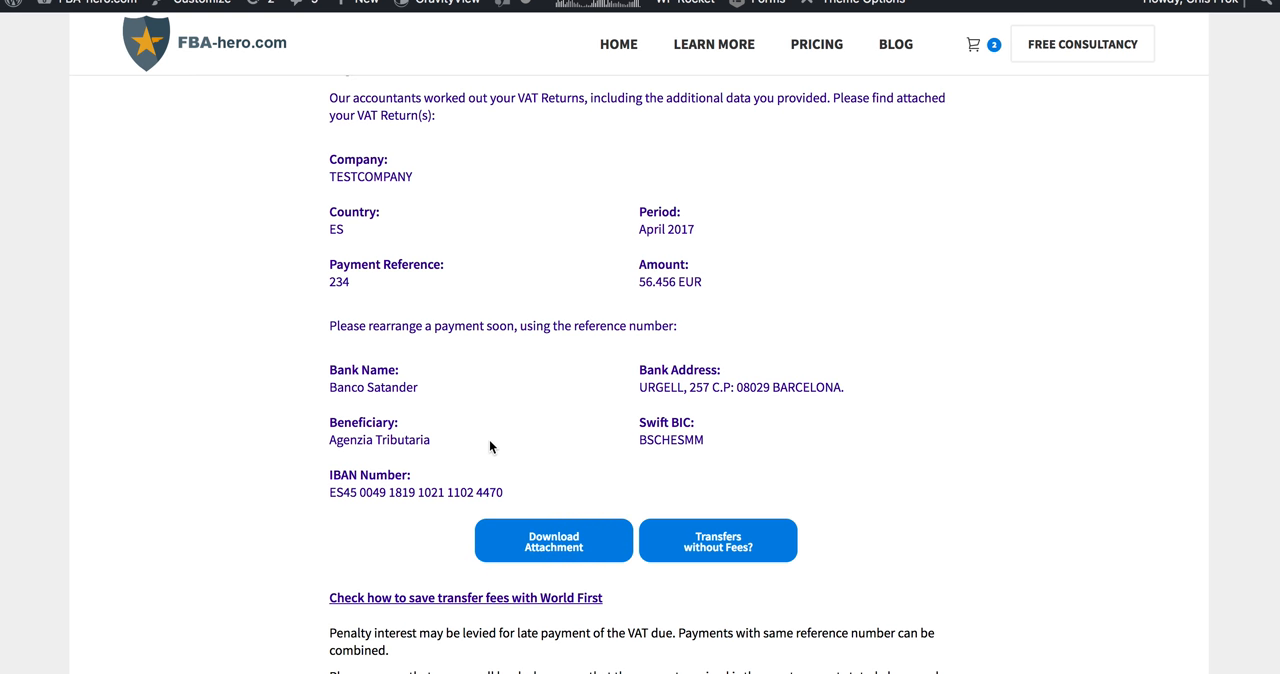
{"action": "scroll", "scroll_direction": "up", "scroll_amount": 3}
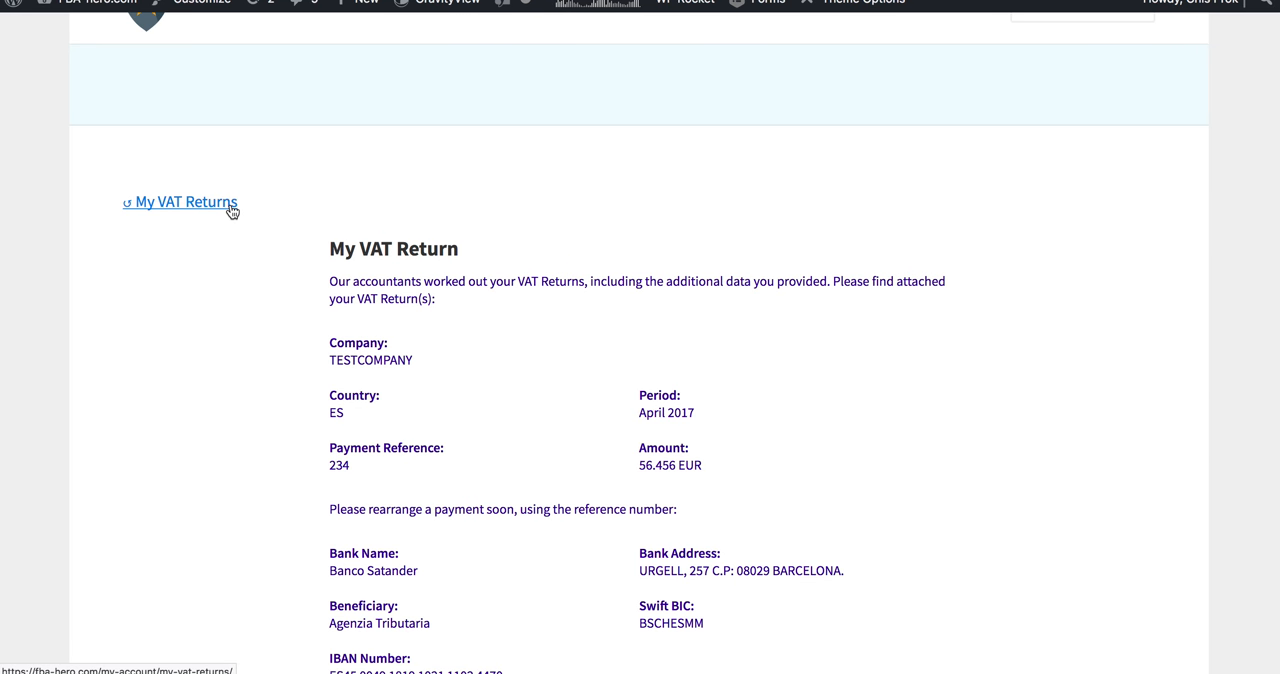
{"action": "left_click", "coordinate": [187, 201]}
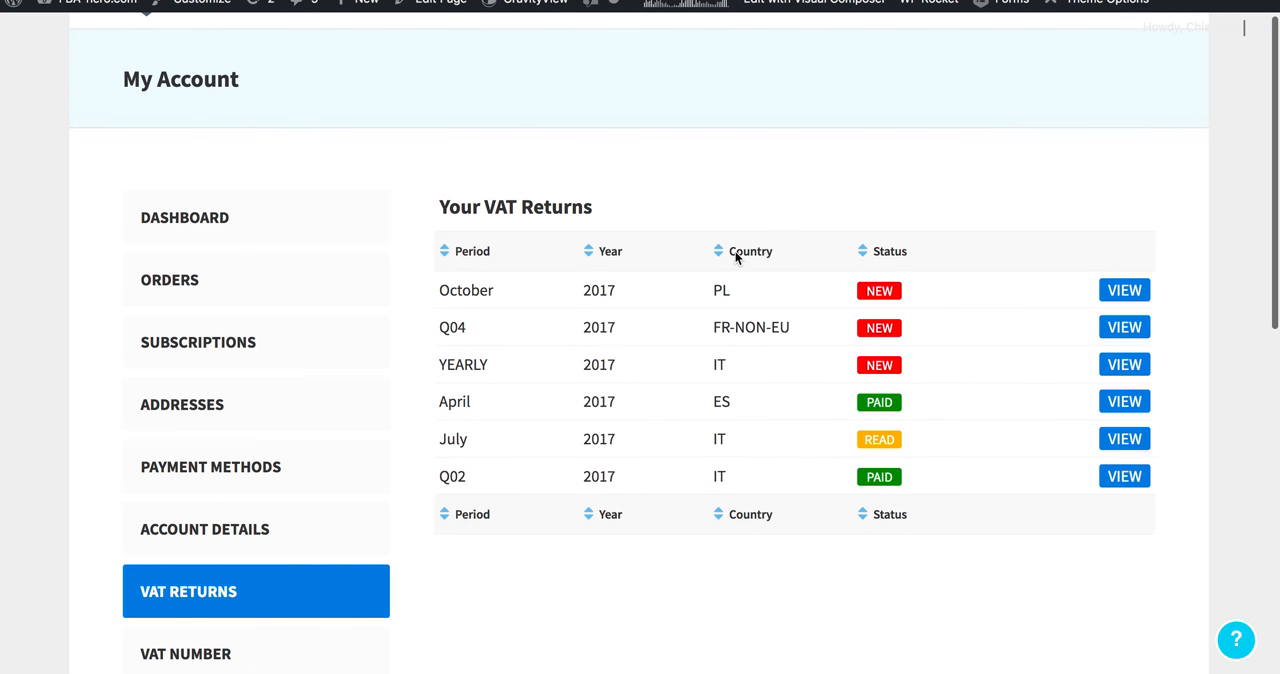
{"action": "mouse_move", "coordinate": [914, 420]}
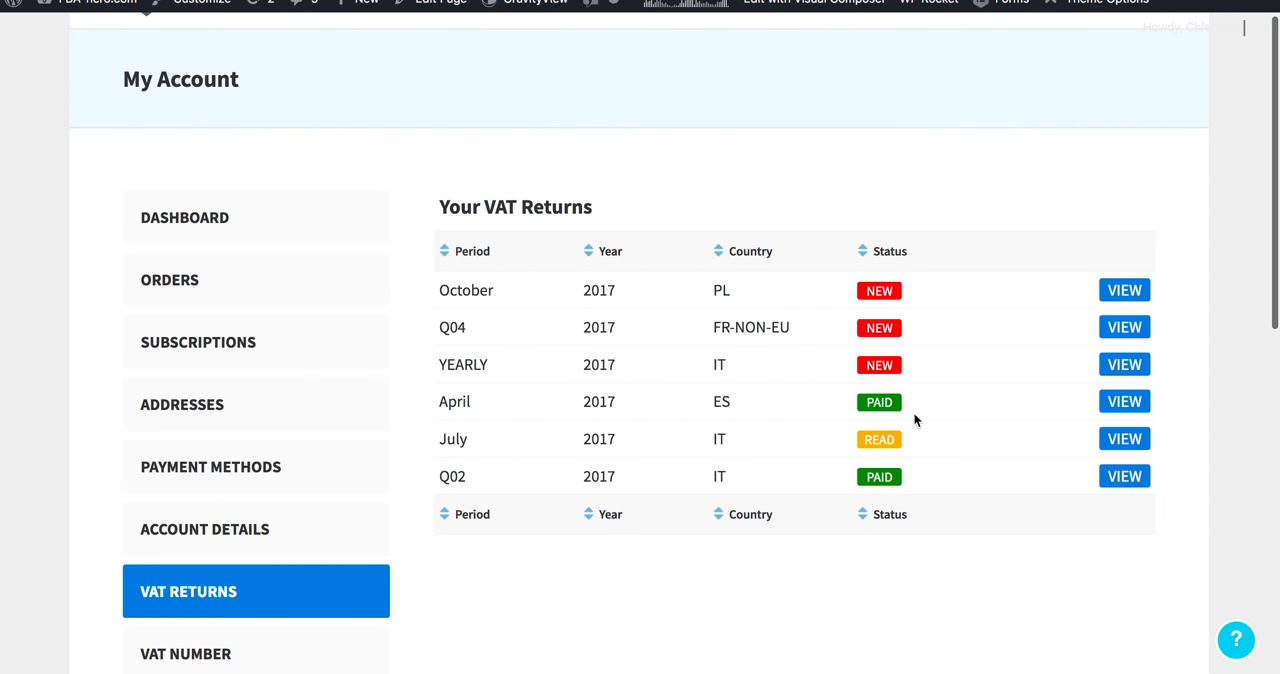
{"action": "mouse_move", "coordinate": [1100, 375]}
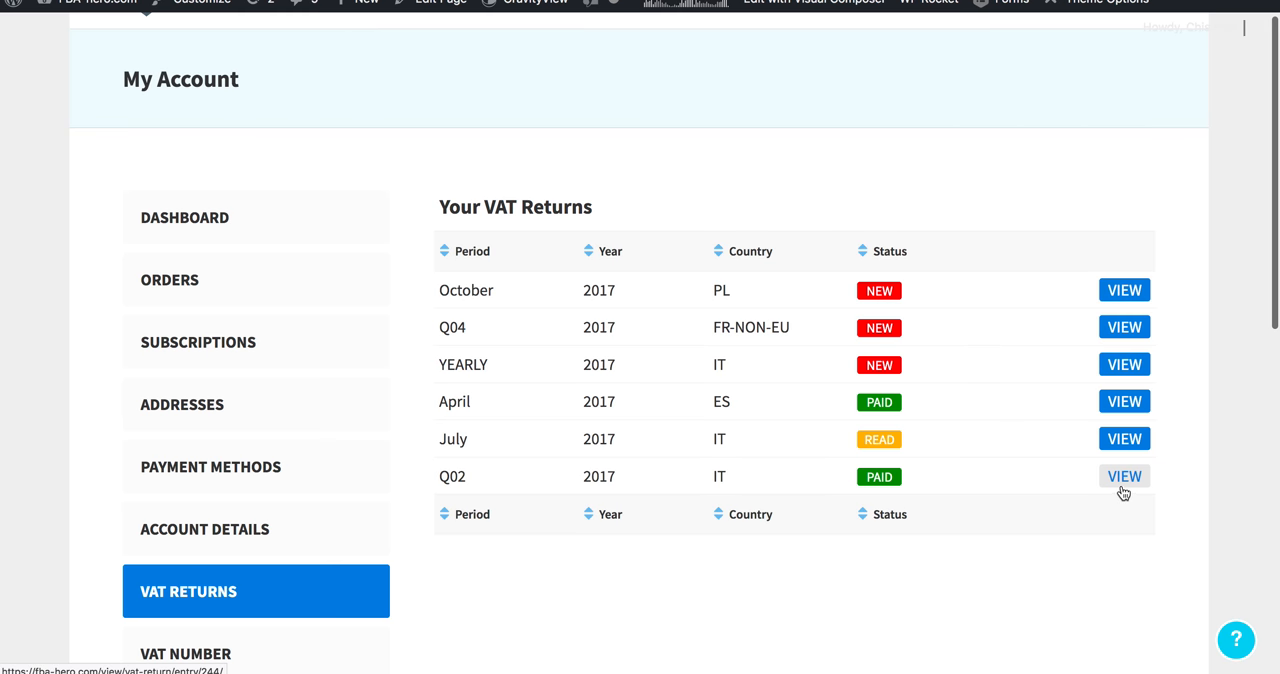
{"action": "mouse_move", "coordinate": [979, 533]}
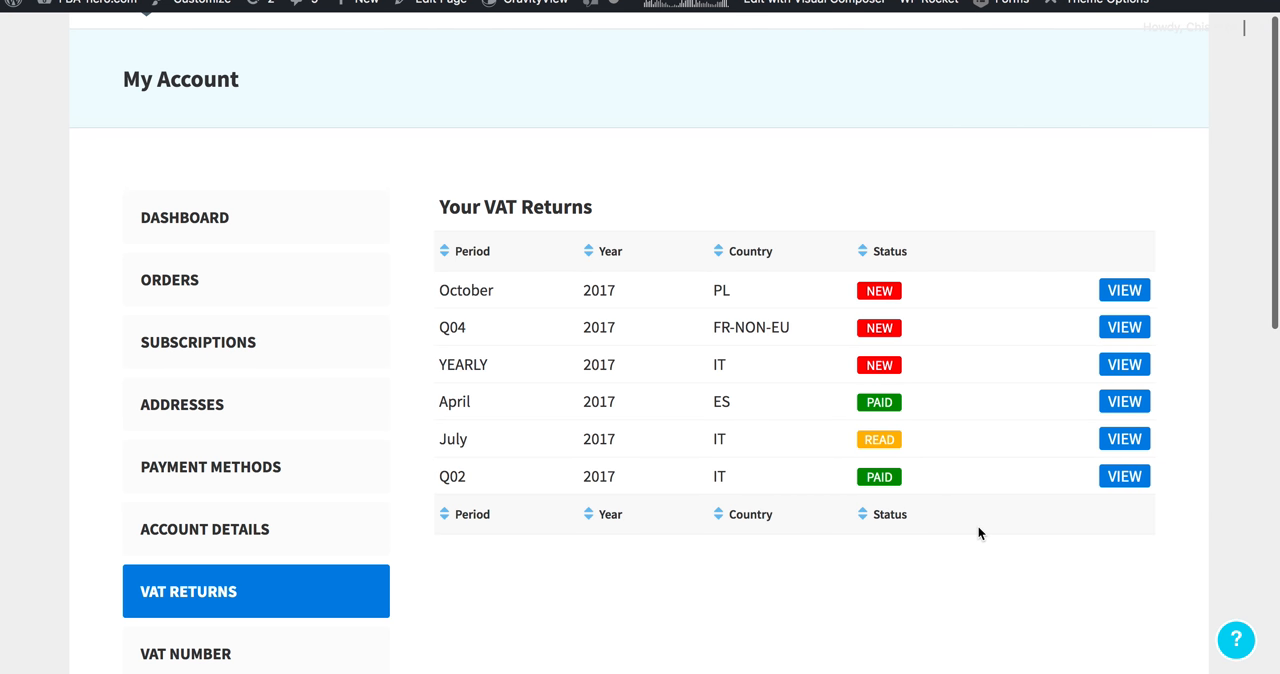
{"action": "mouse_move", "coordinate": [994, 54]}
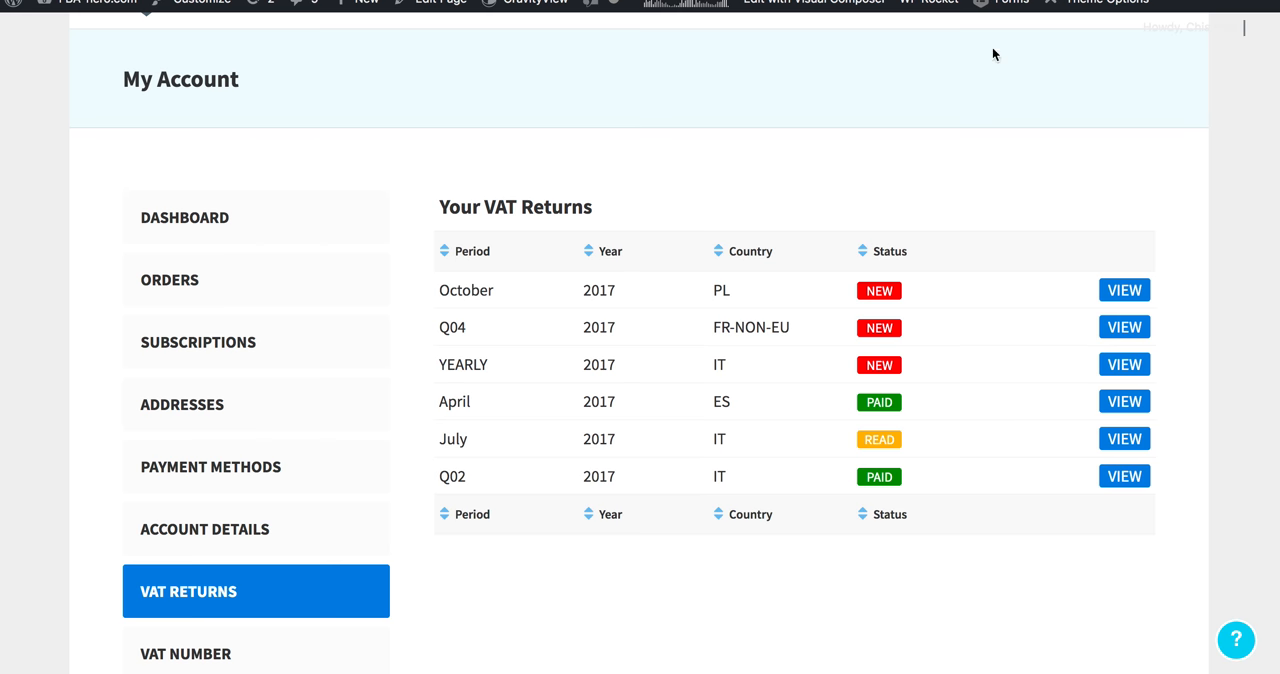